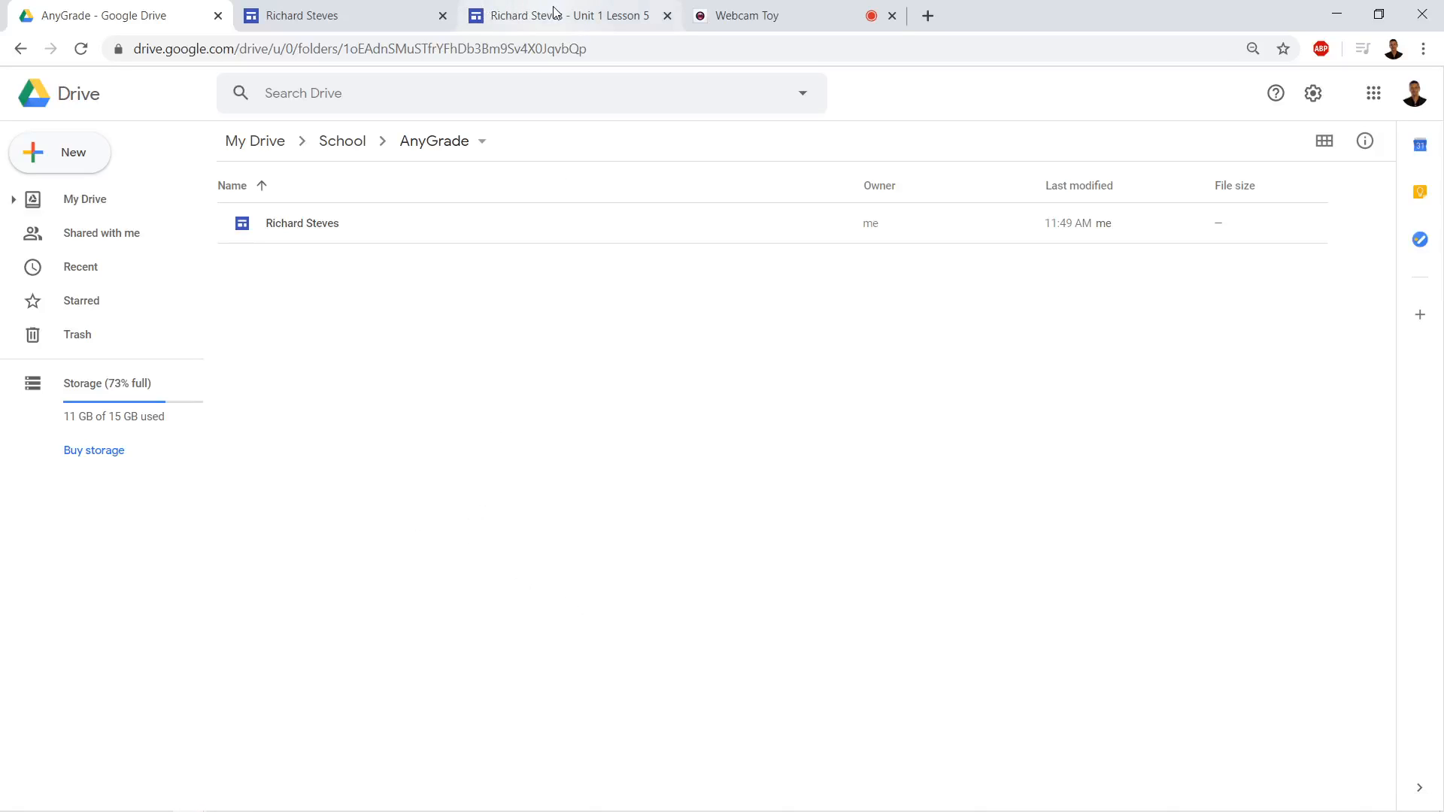
Bring up the published Unit 1 Lesson 5 Sites page with its header and cat image.
{"action": "left_click", "coordinate": [562, 16]}
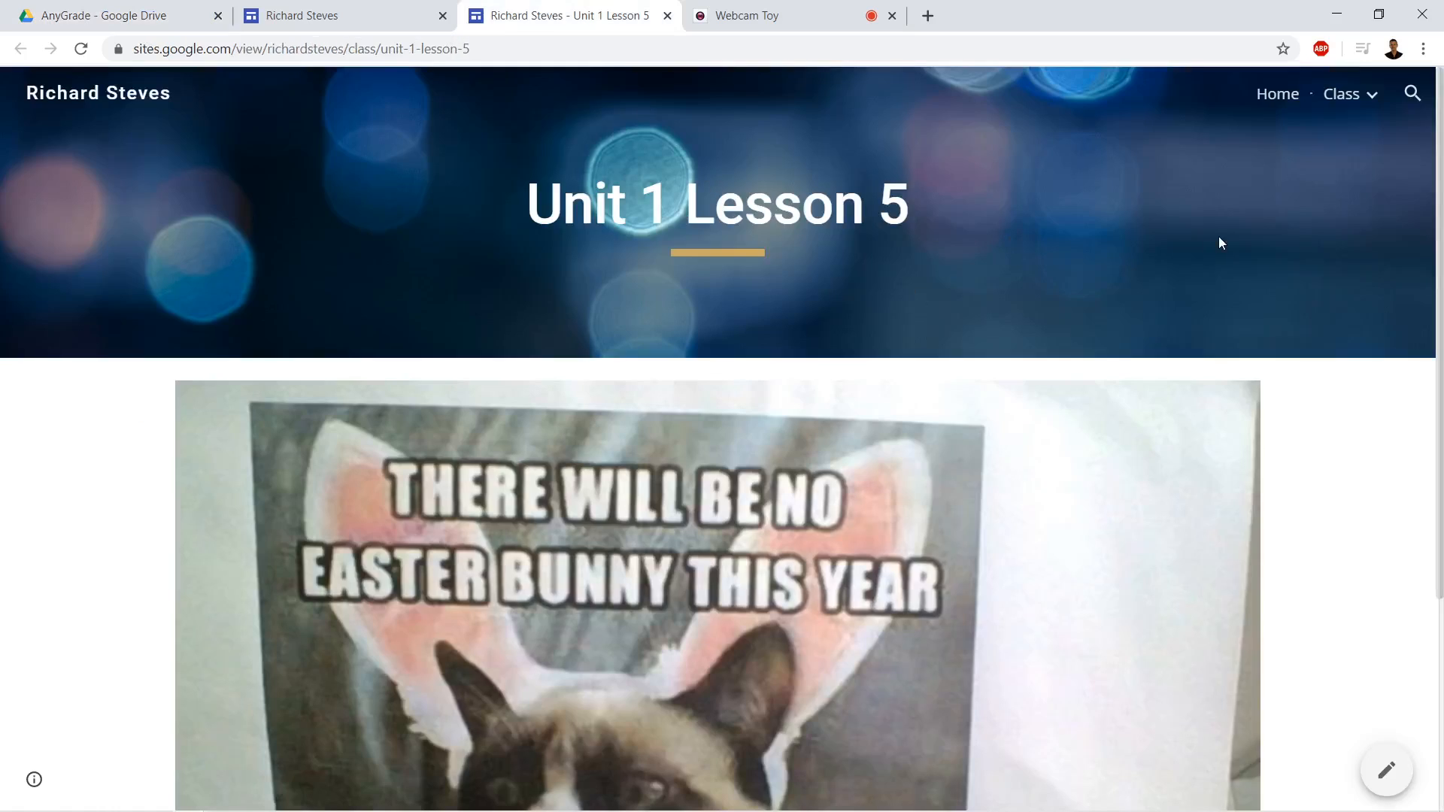
{"action": "mouse_move", "coordinate": [863, 360]}
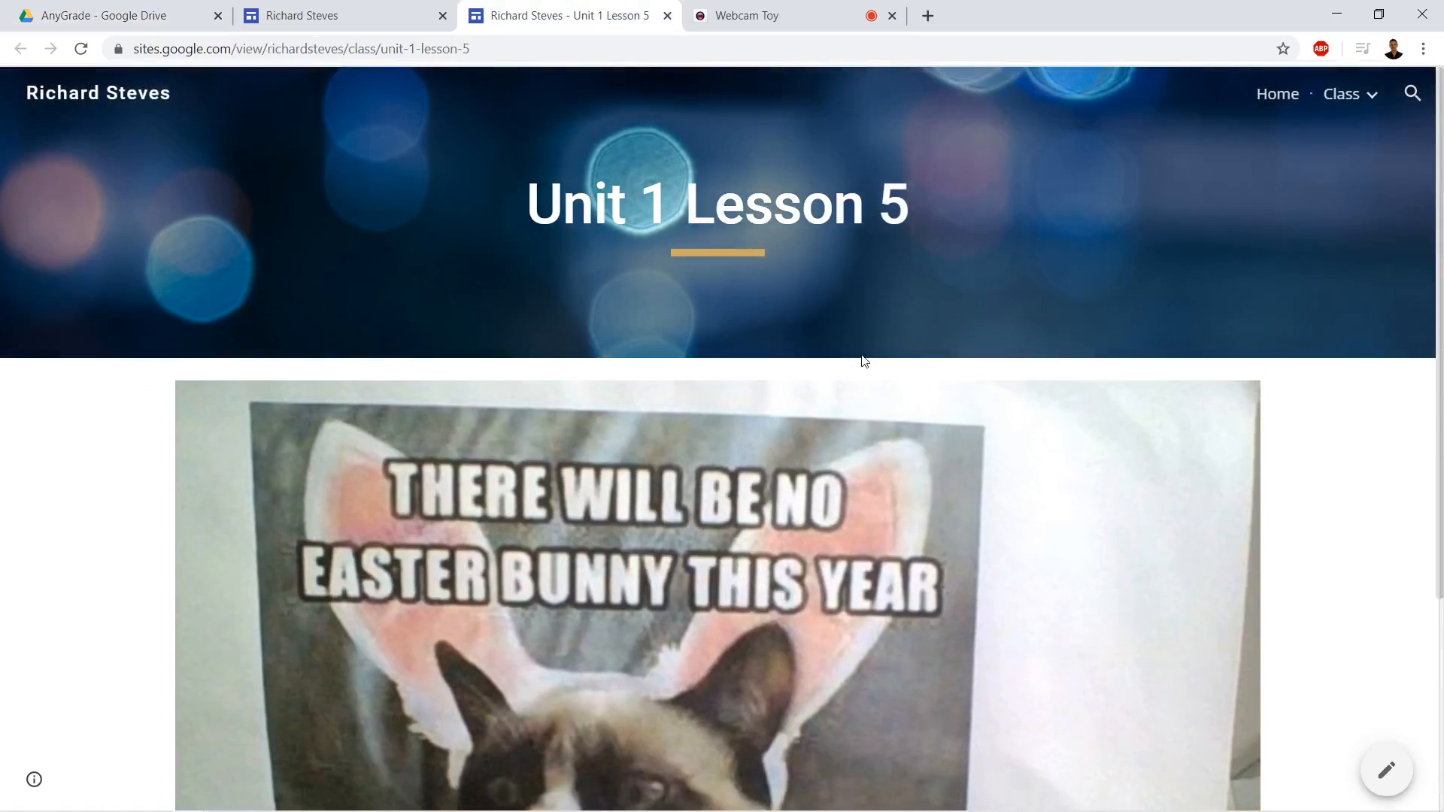
{"action": "mouse_move", "coordinate": [111, 16]}
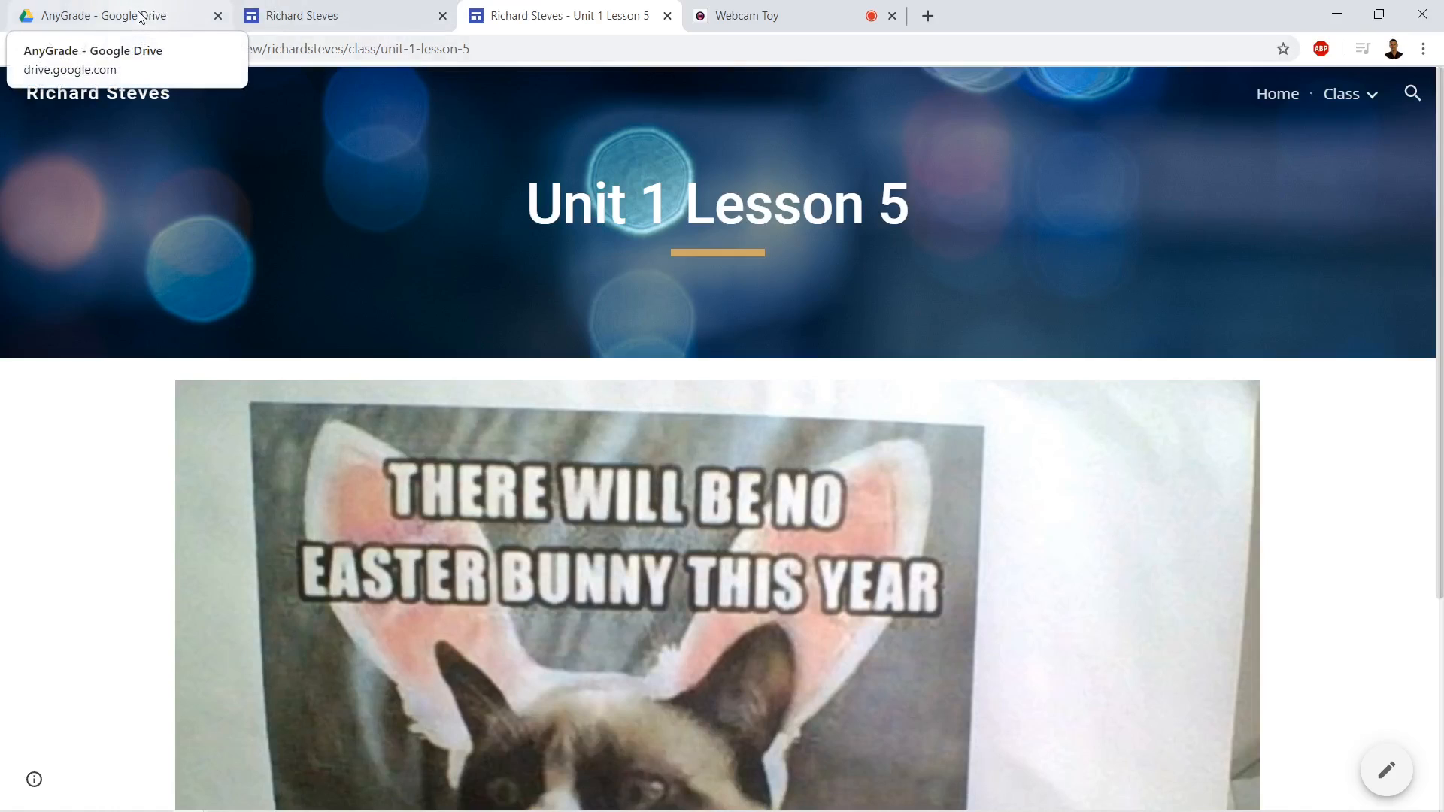
From the AnyGrade Drive folder, create a new blank Google Docs document.
{"action": "left_click", "coordinate": [110, 16]}
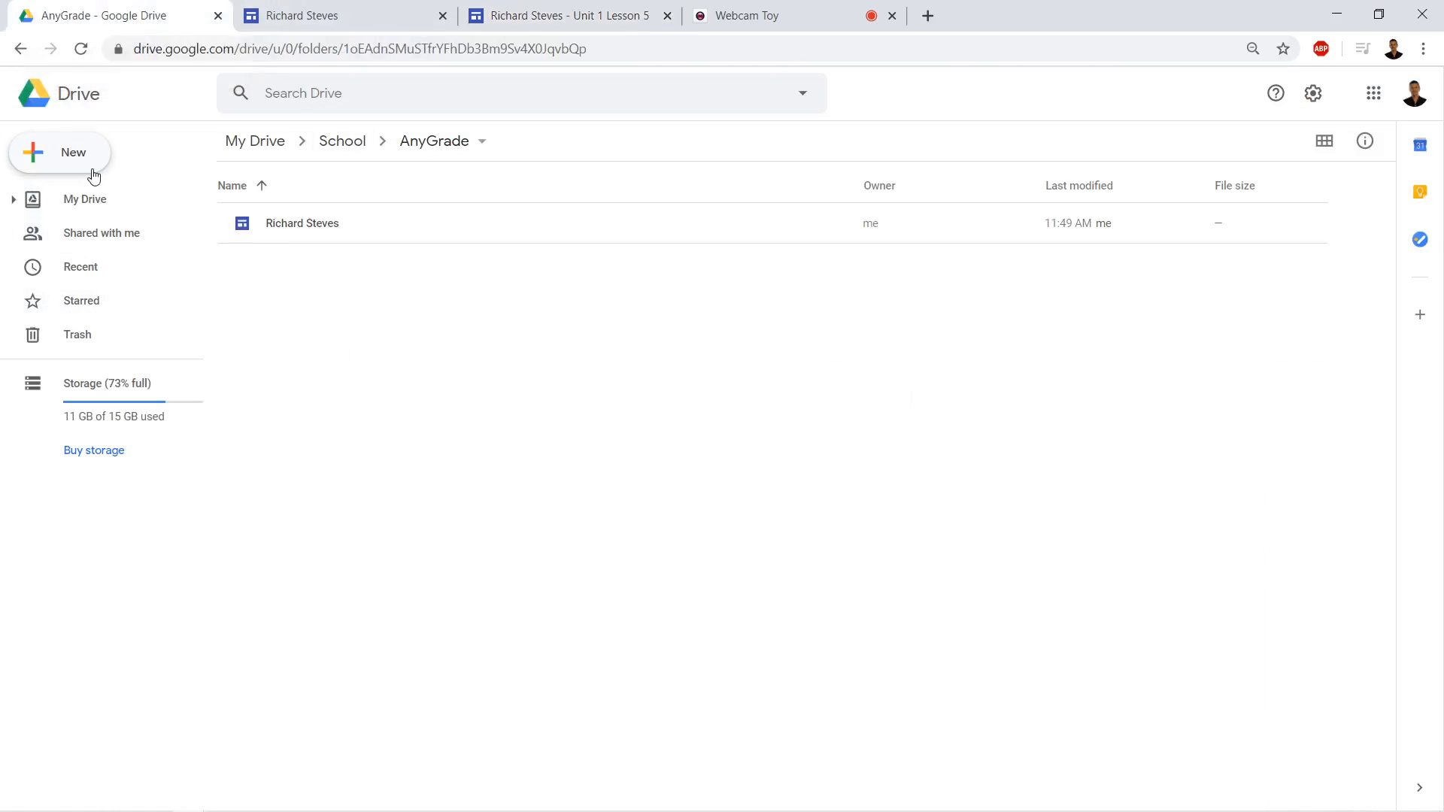
{"action": "left_click", "coordinate": [59, 152]}
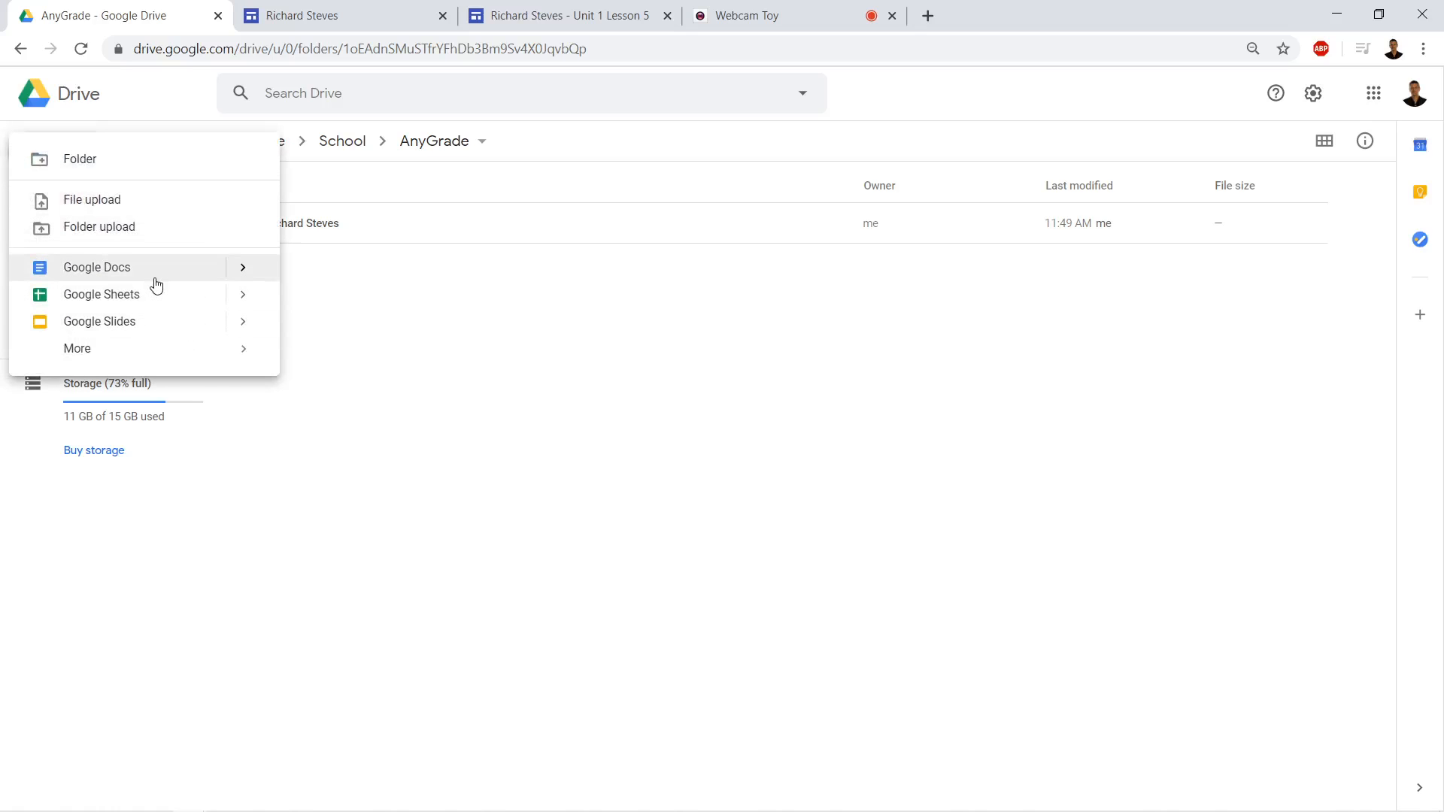
{"action": "left_click", "coordinate": [96, 267]}
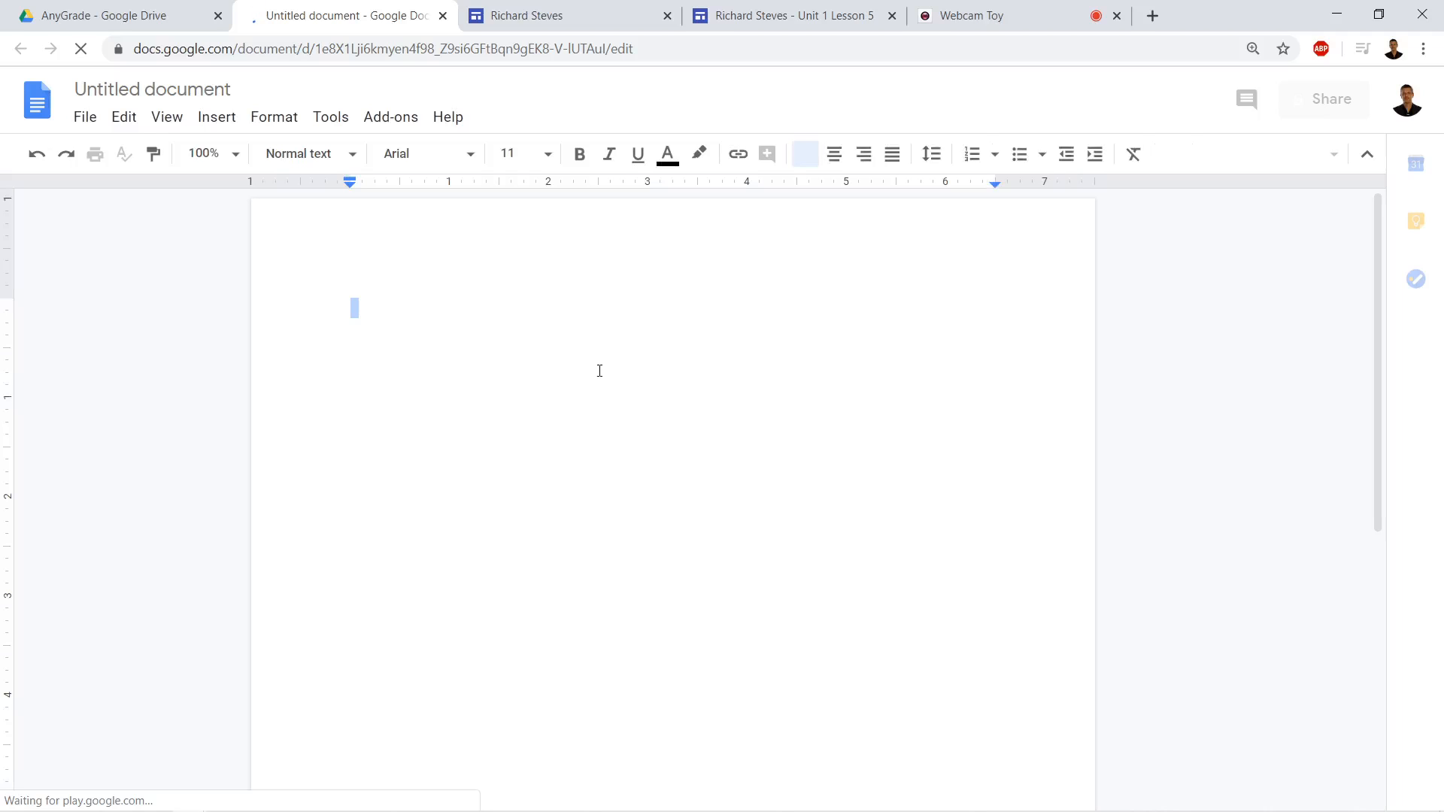
{"action": "type", "text": "GoogleSites.02.AddPhotostoHighSchoolPortoflioGoogleSites.02.AddPhotostoHighSchoolPortoflio"}
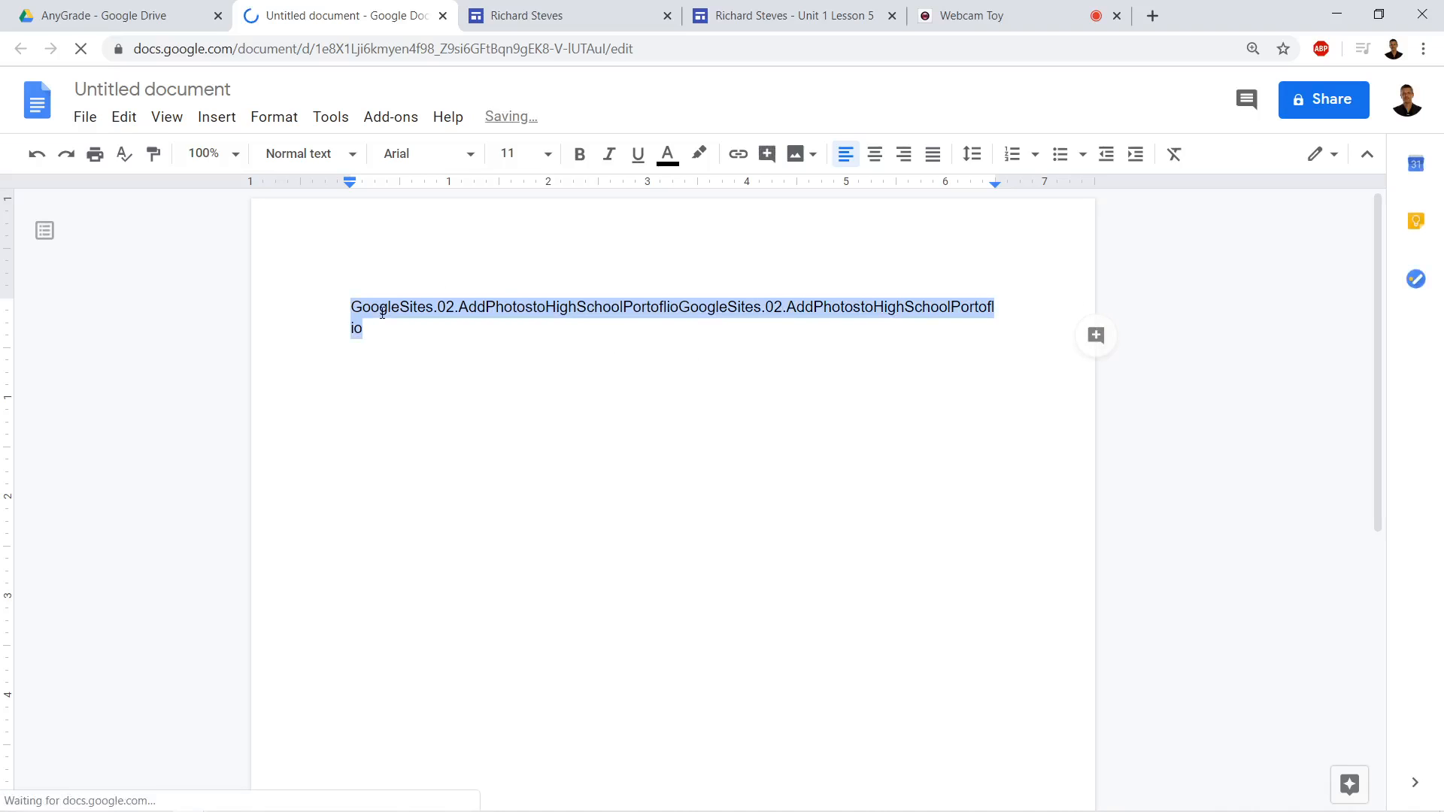
{"action": "key", "text": "Delete"}
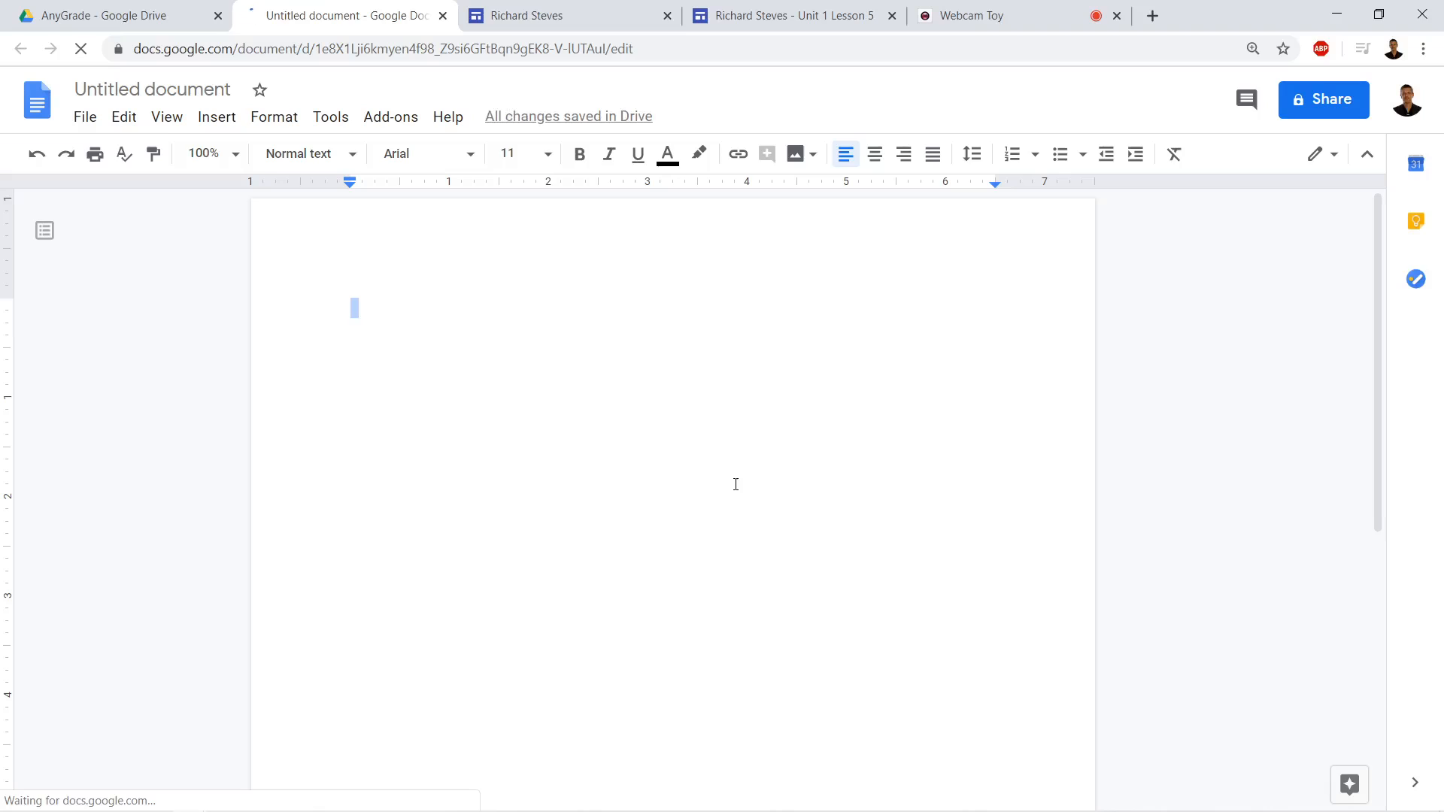
{"action": "type", "text": "Name :"}
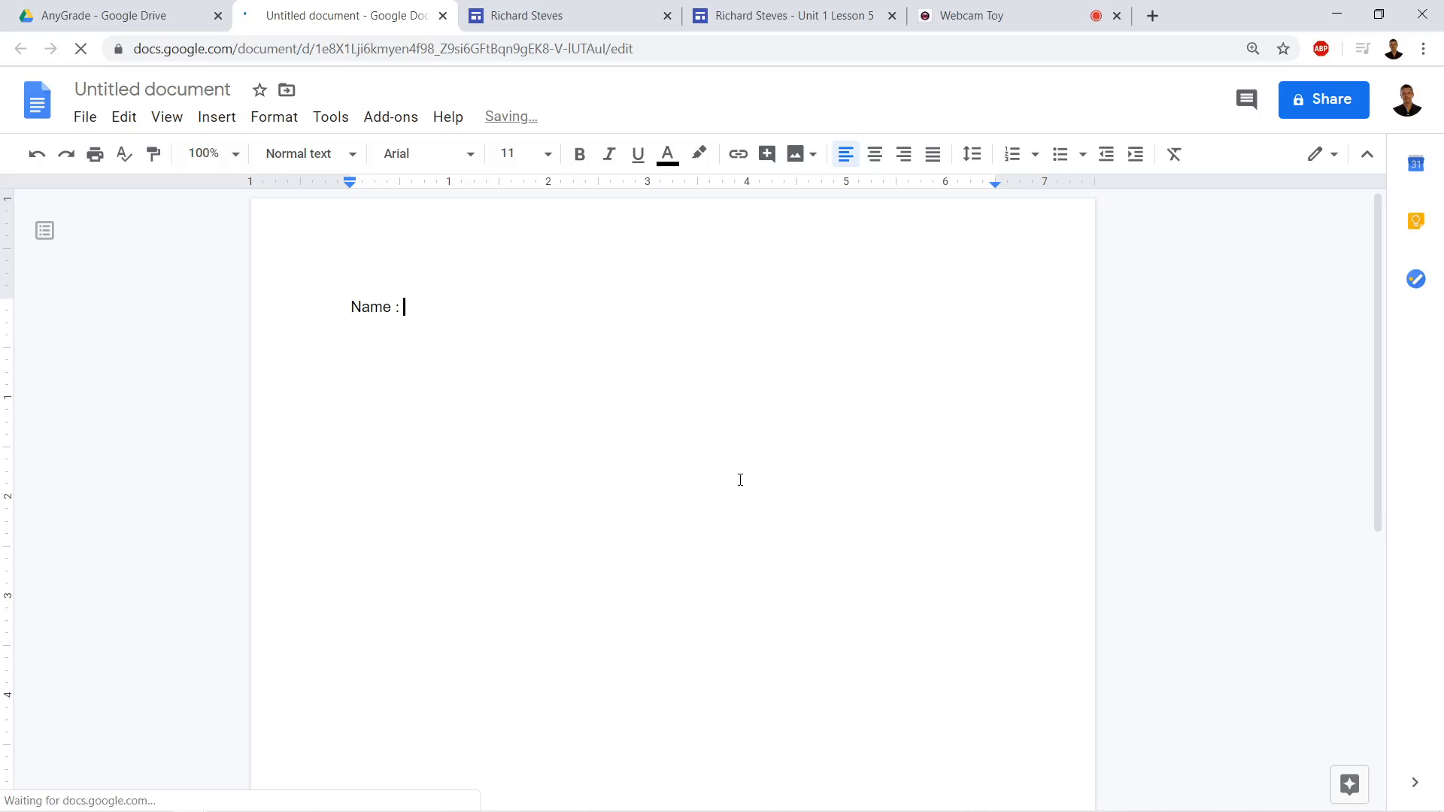
{"action": "type", "text": "Richard Stev"}
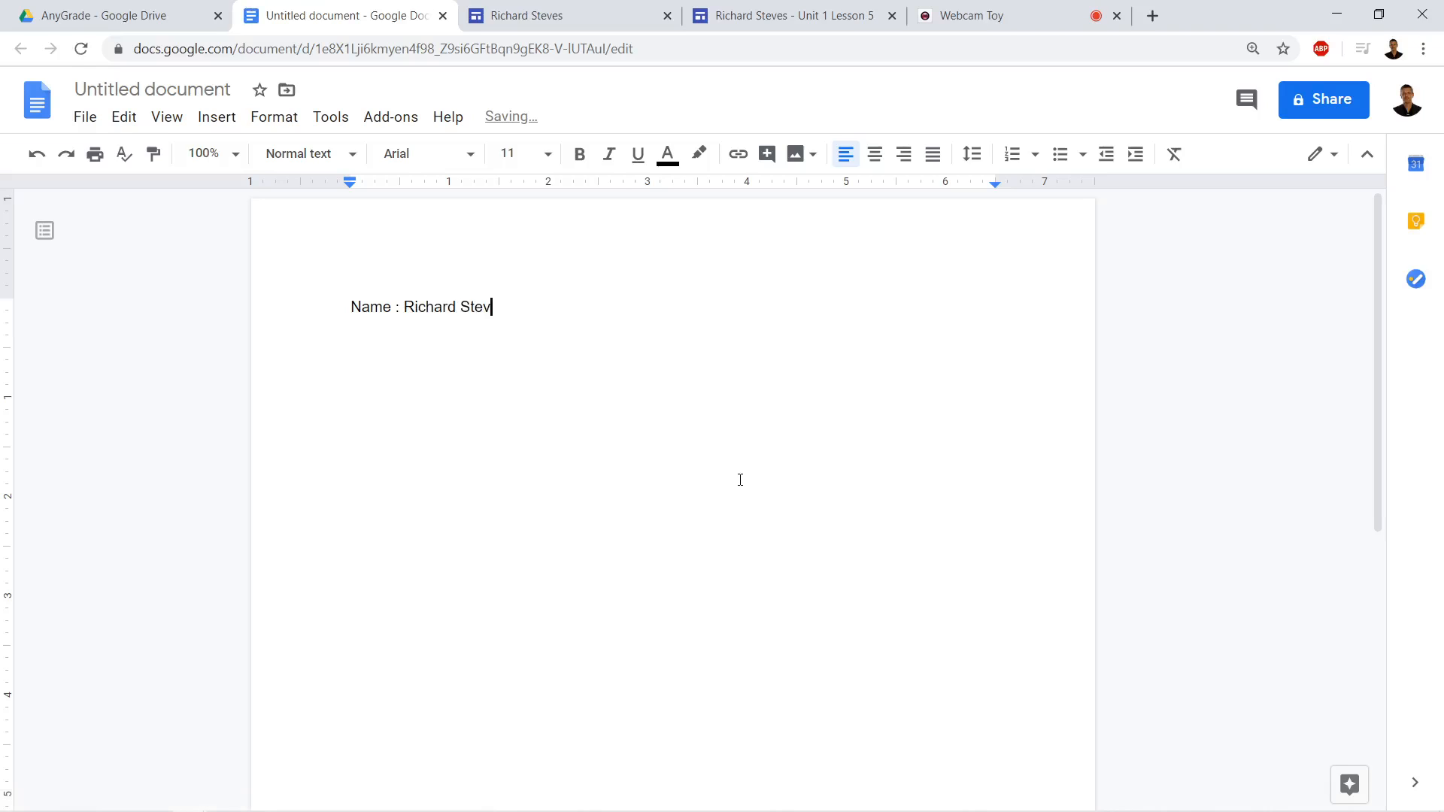
{"action": "key", "text": "enter"}
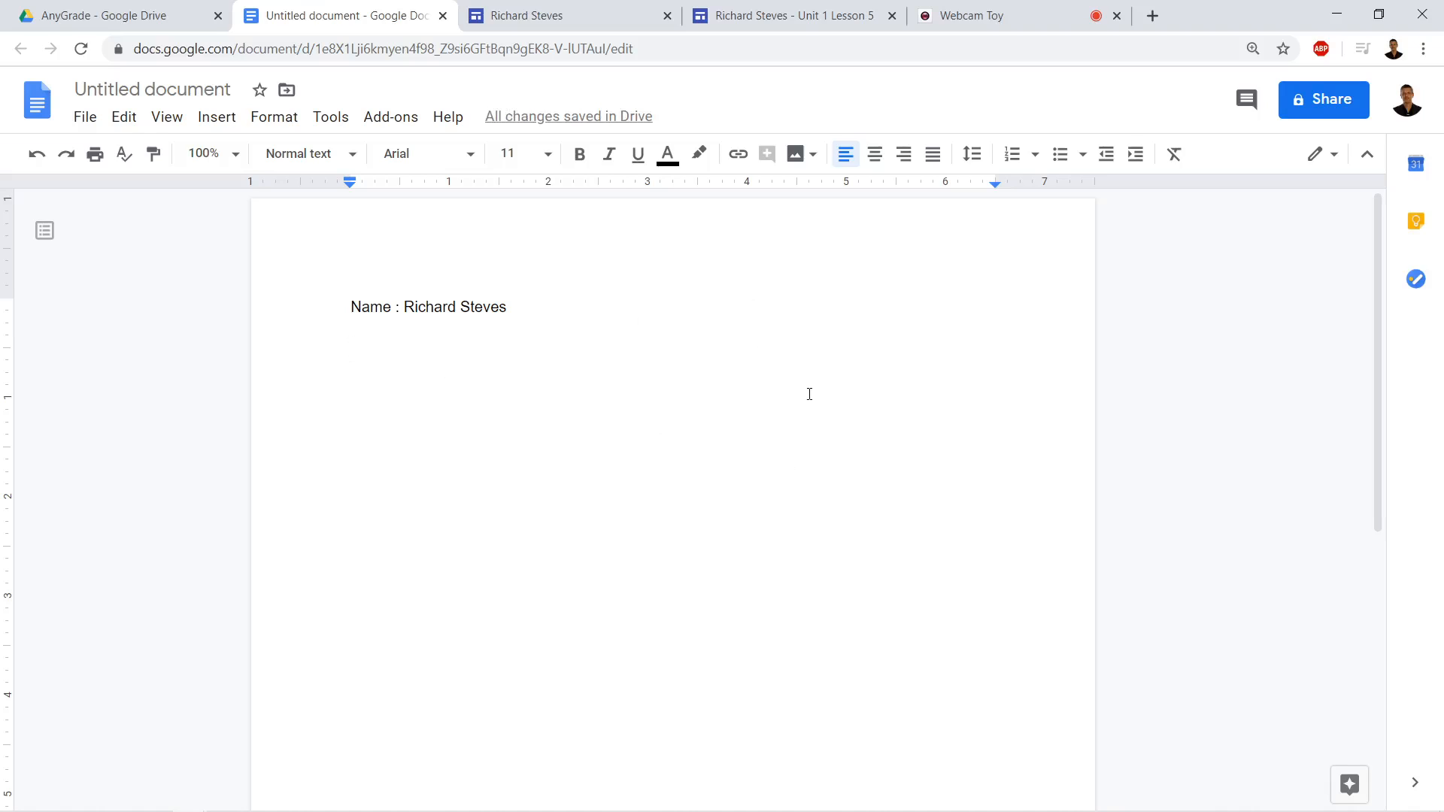
{"action": "mouse_move", "coordinate": [1153, 16]}
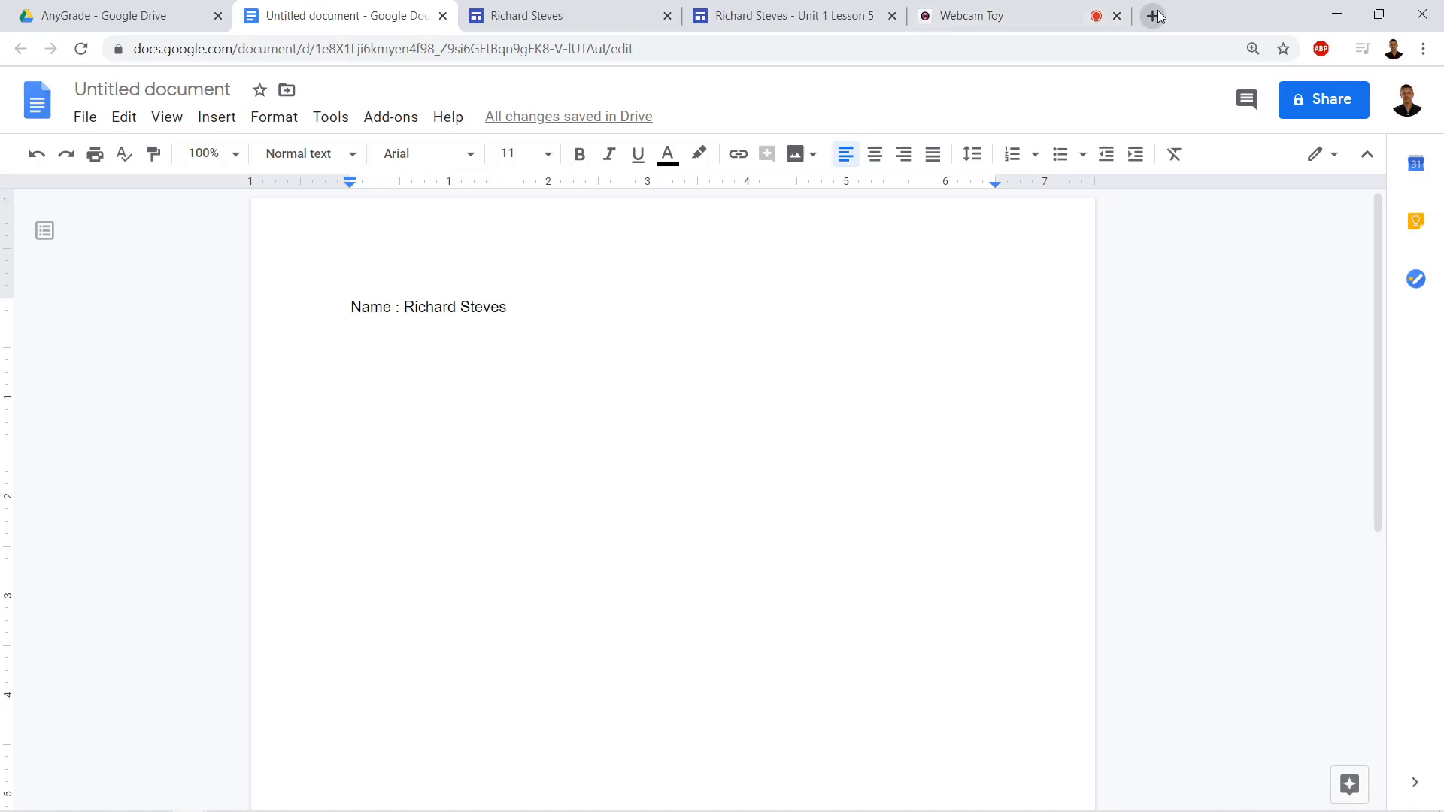
In a new tab, search 'lorem ipsom text' and open the lipsum.com generator.
{"action": "left_click", "coordinate": [1154, 15]}
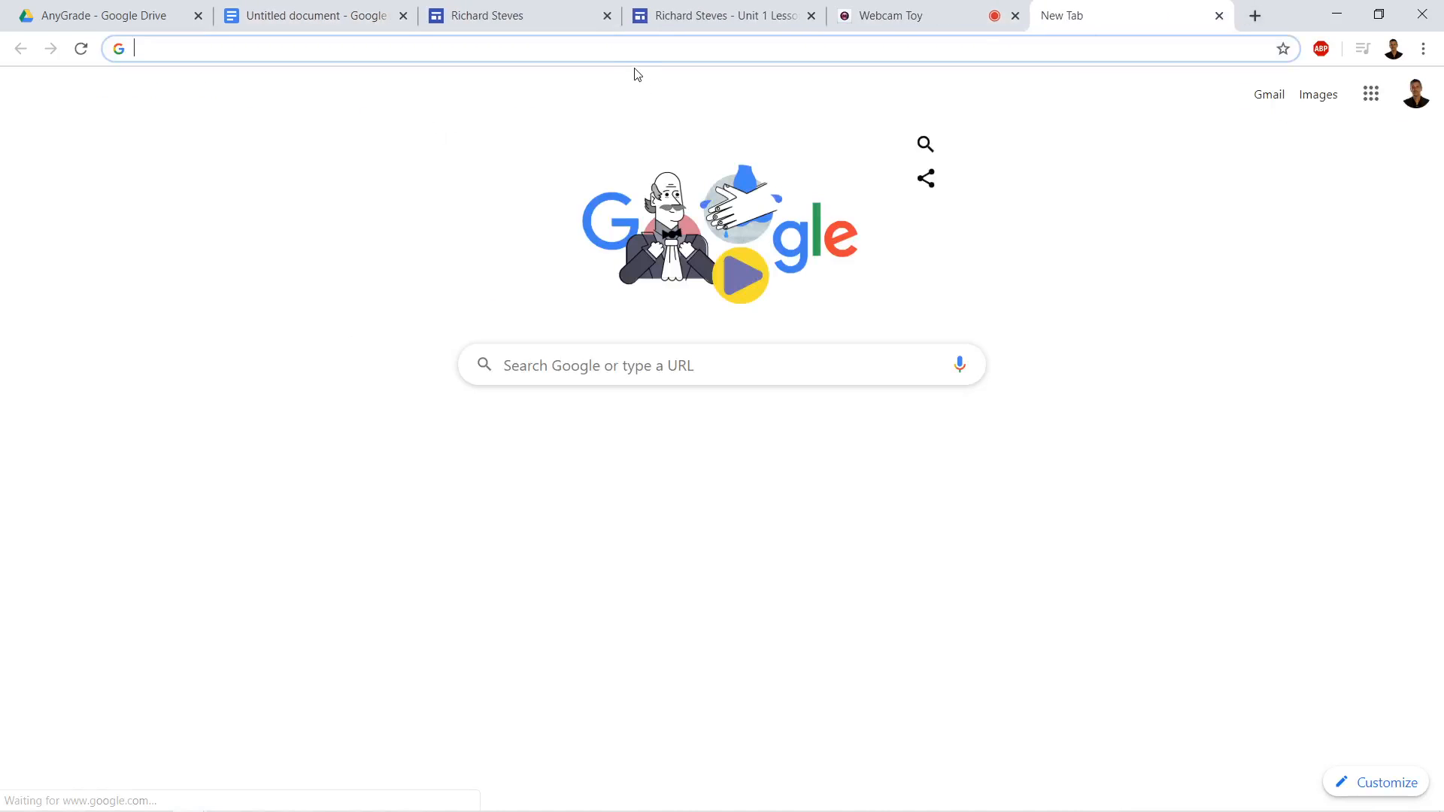
{"action": "type", "text": "lorem ipsom text"}
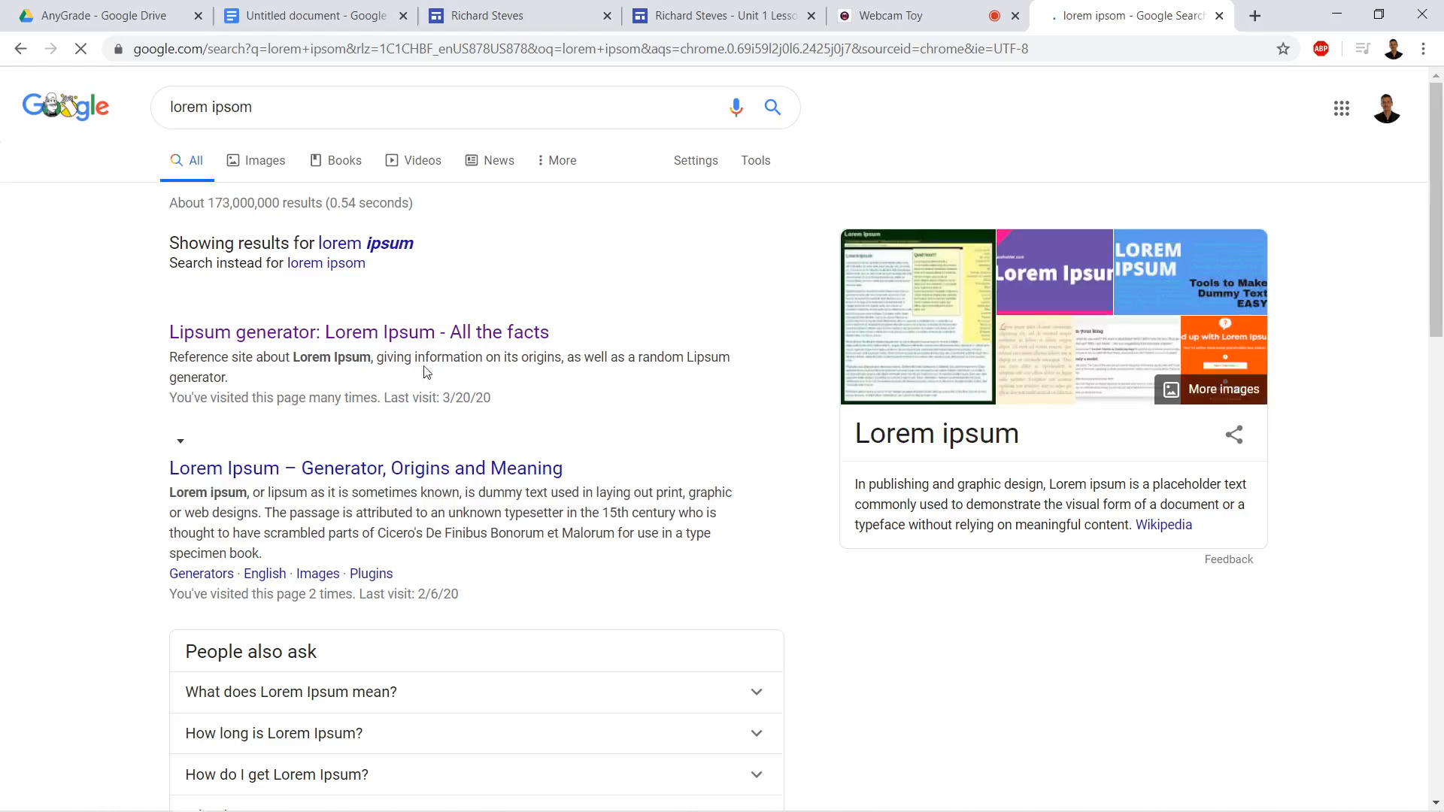
{"action": "left_click", "coordinate": [358, 332]}
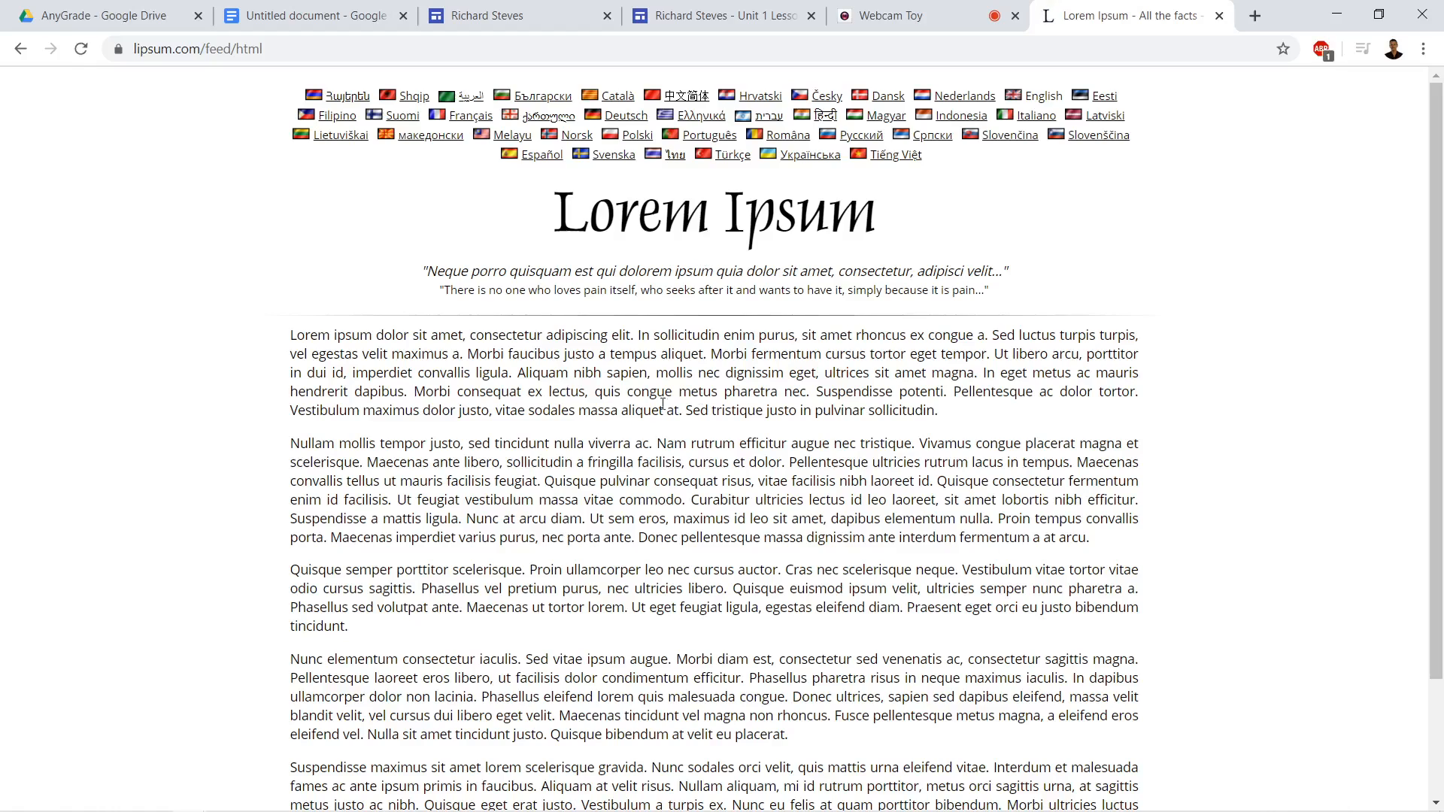
Select the first two Lorem Ipsum paragraphs on lipsum.com and return to the document.
{"action": "left_click_drag", "start_coordinate": [290, 334], "coordinate": [830, 570]}
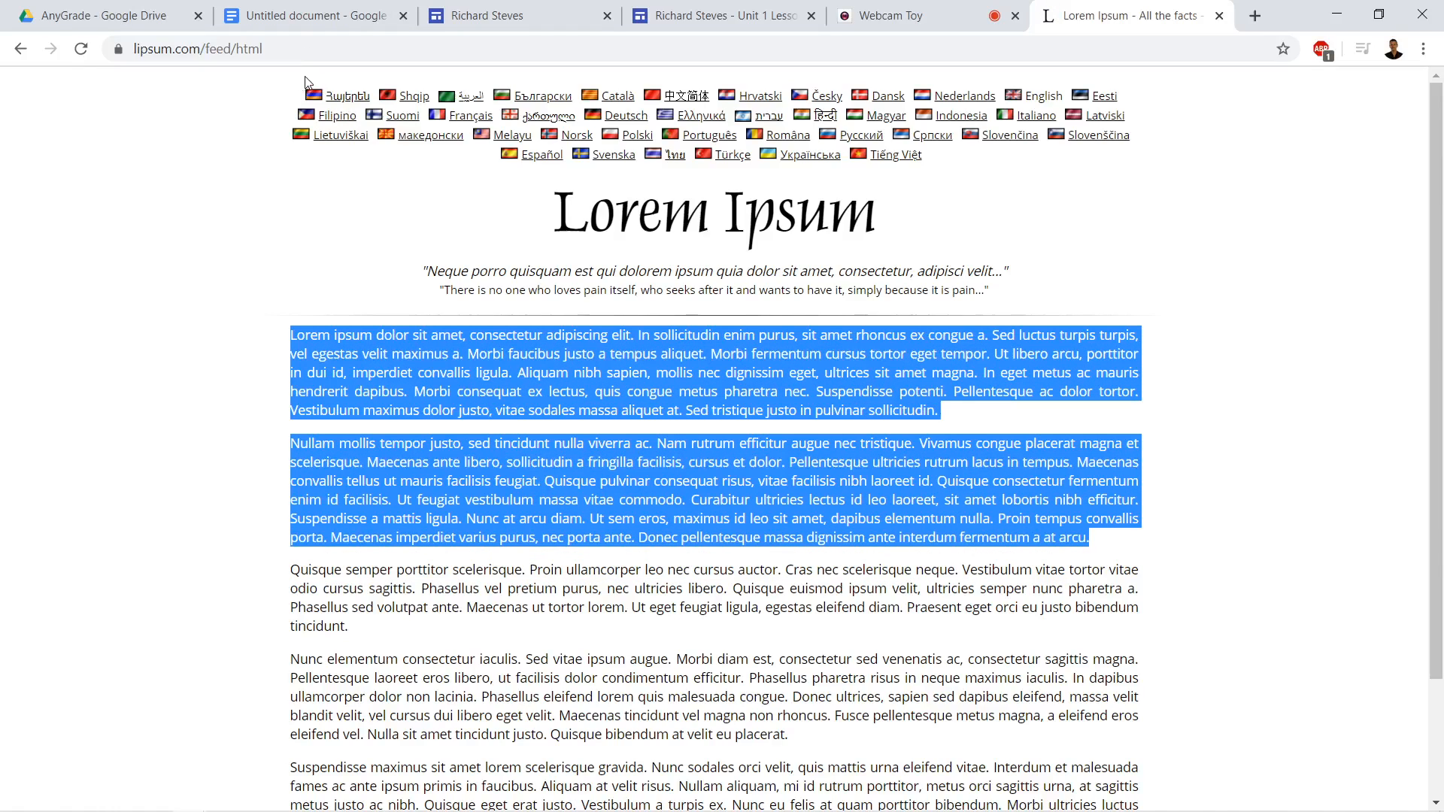
{"action": "left_click", "coordinate": [313, 16]}
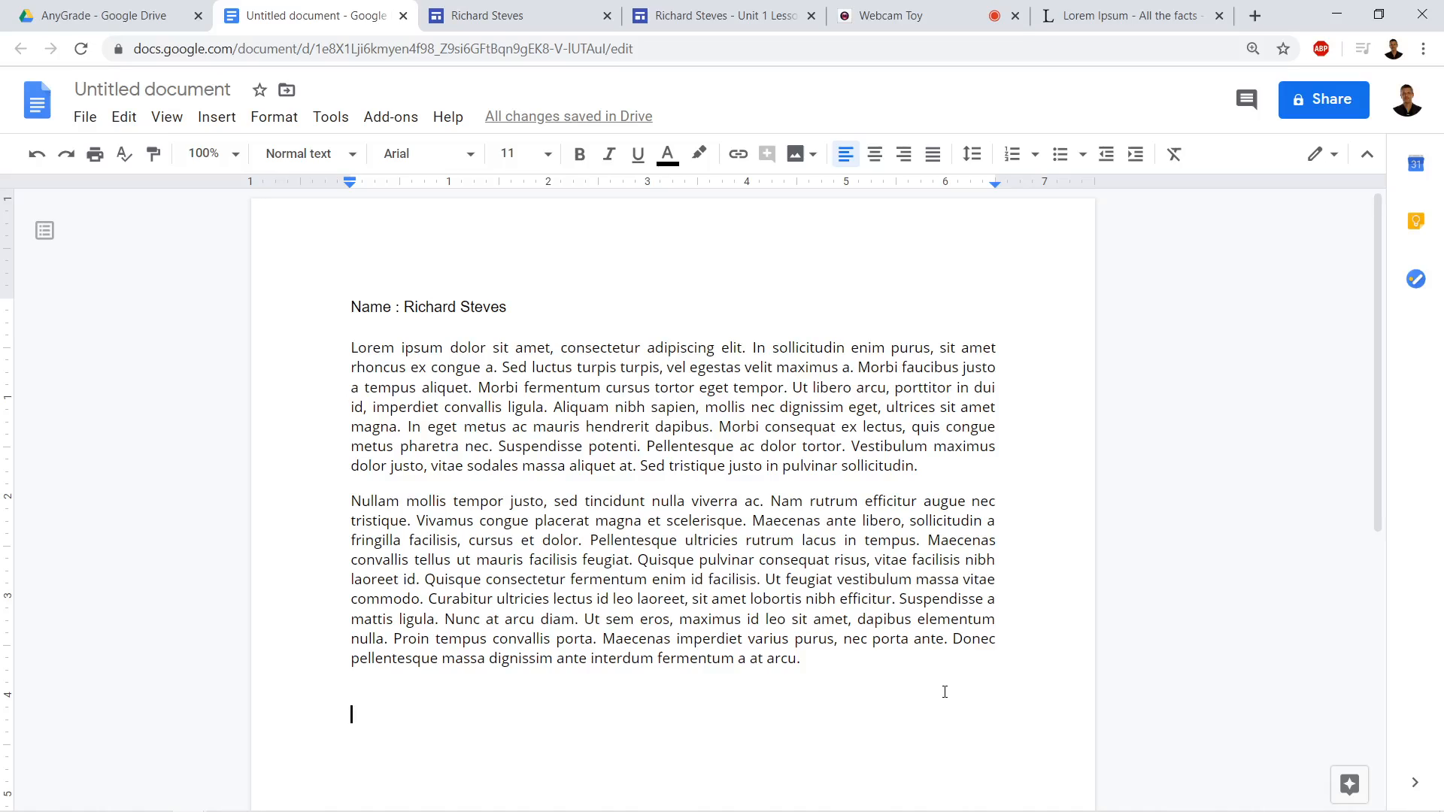
{"action": "mouse_move", "coordinate": [680, 286]}
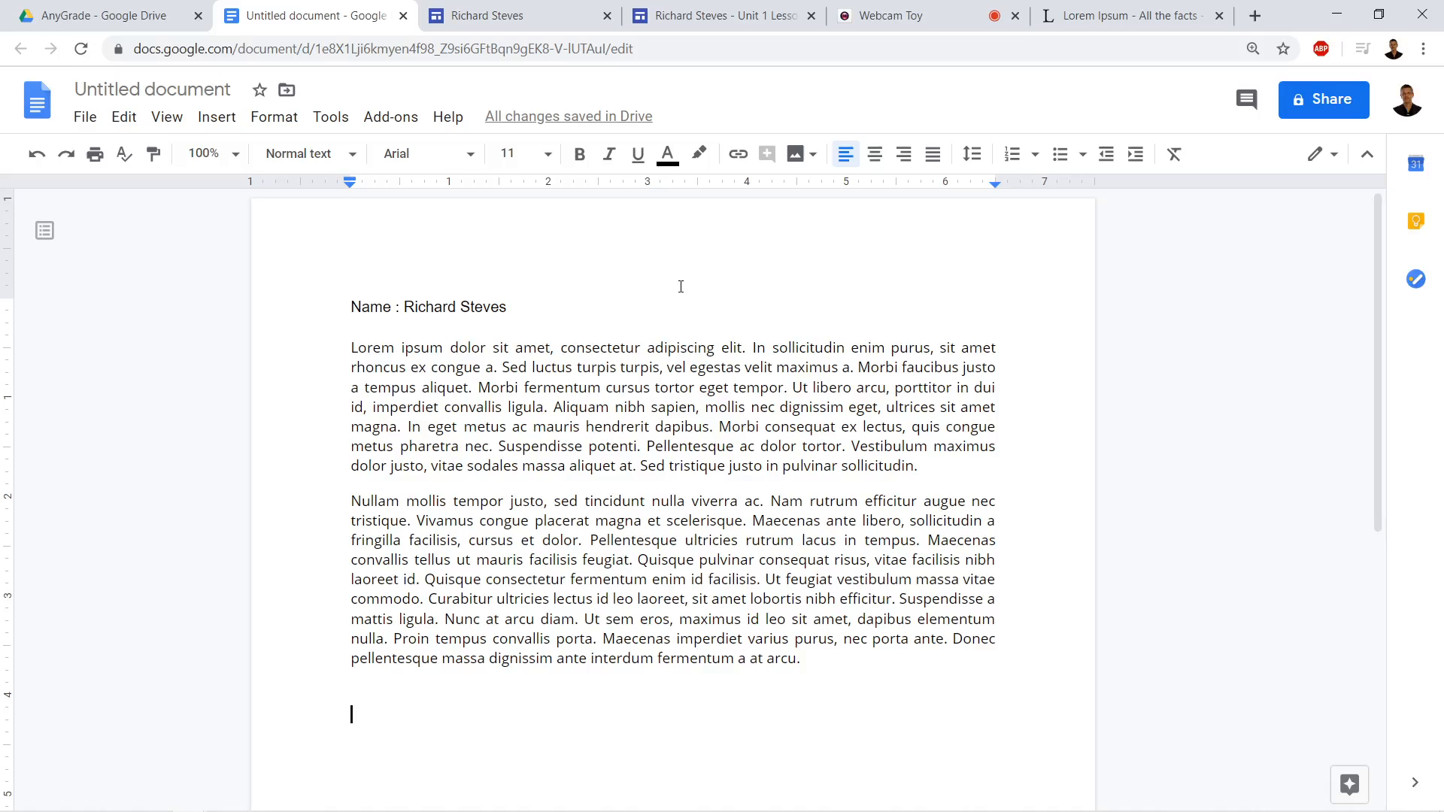
{"action": "mouse_move", "coordinate": [877, 245]}
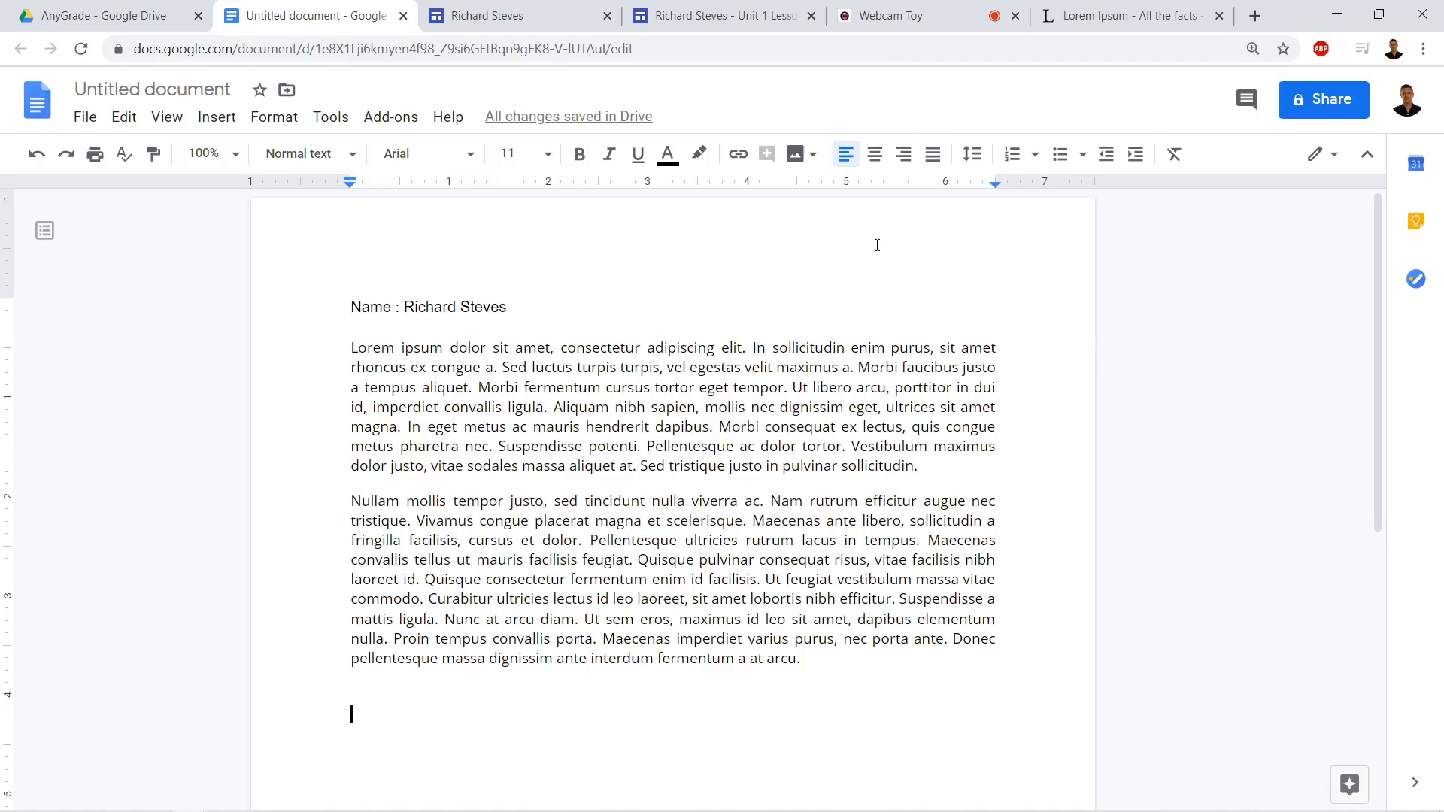
{"action": "mouse_move", "coordinate": [889, 16]}
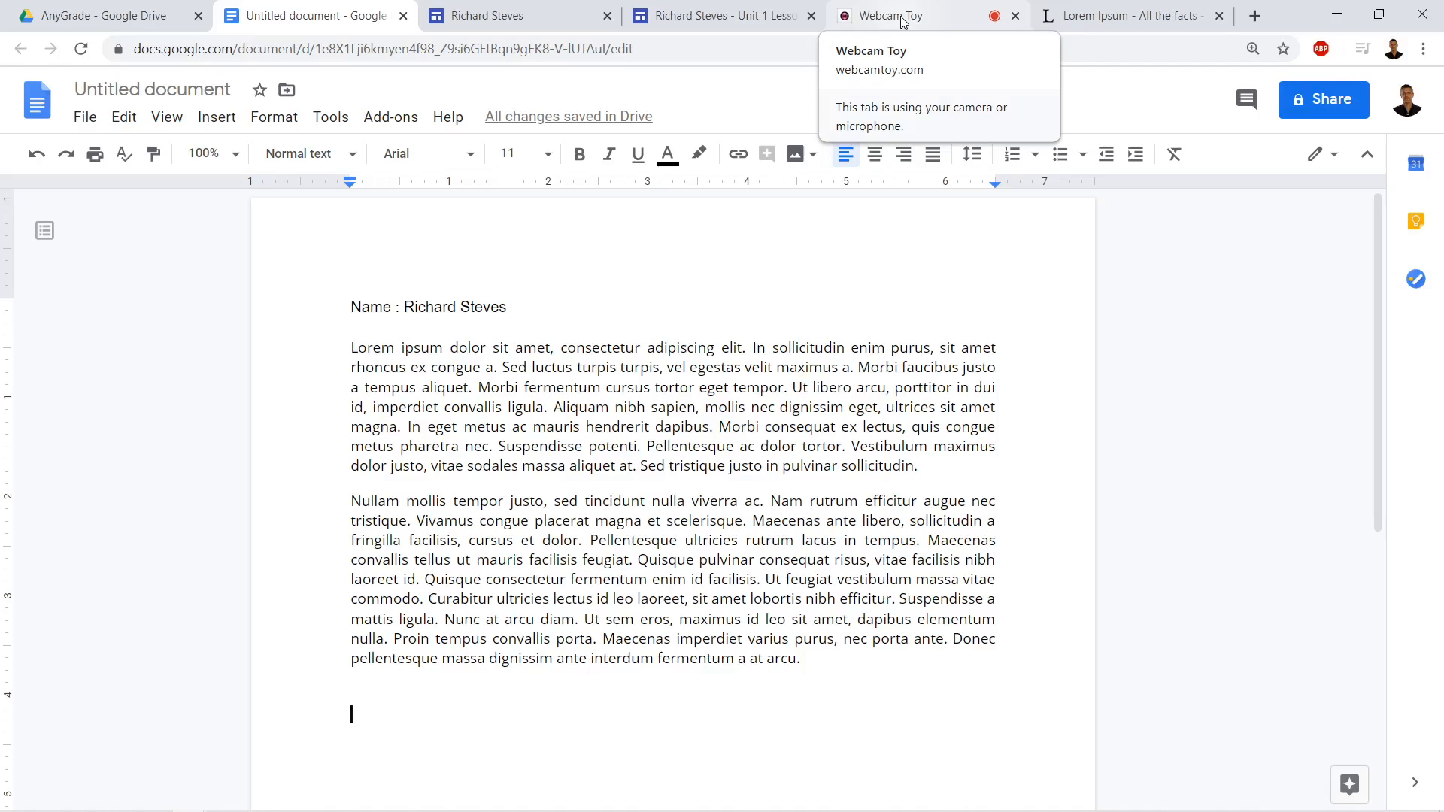
In Webcam Toy's live view, leave mirroring off, photograph the cat poster, and save it.
{"action": "left_click", "coordinate": [886, 16]}
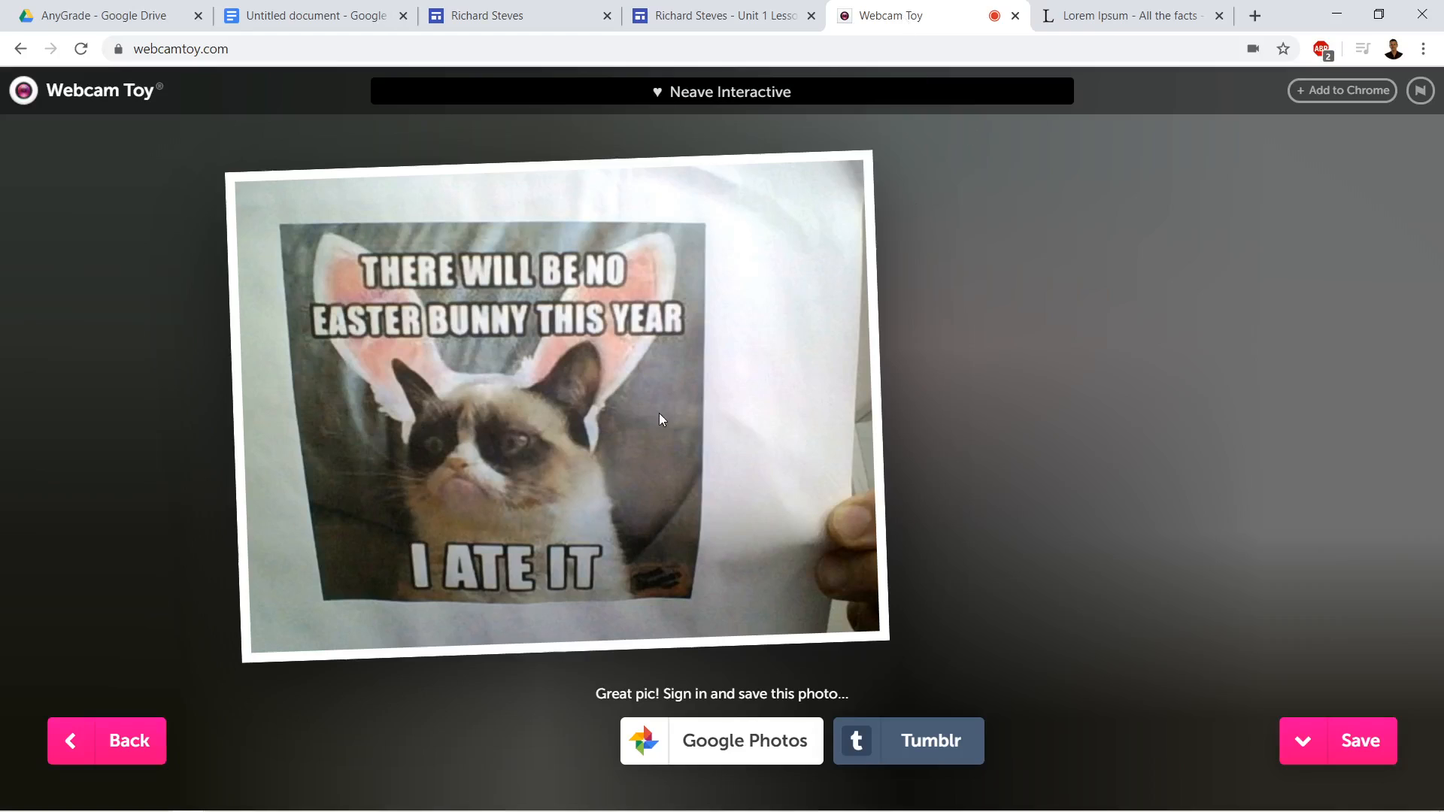
{"action": "left_click", "coordinate": [424, 741]}
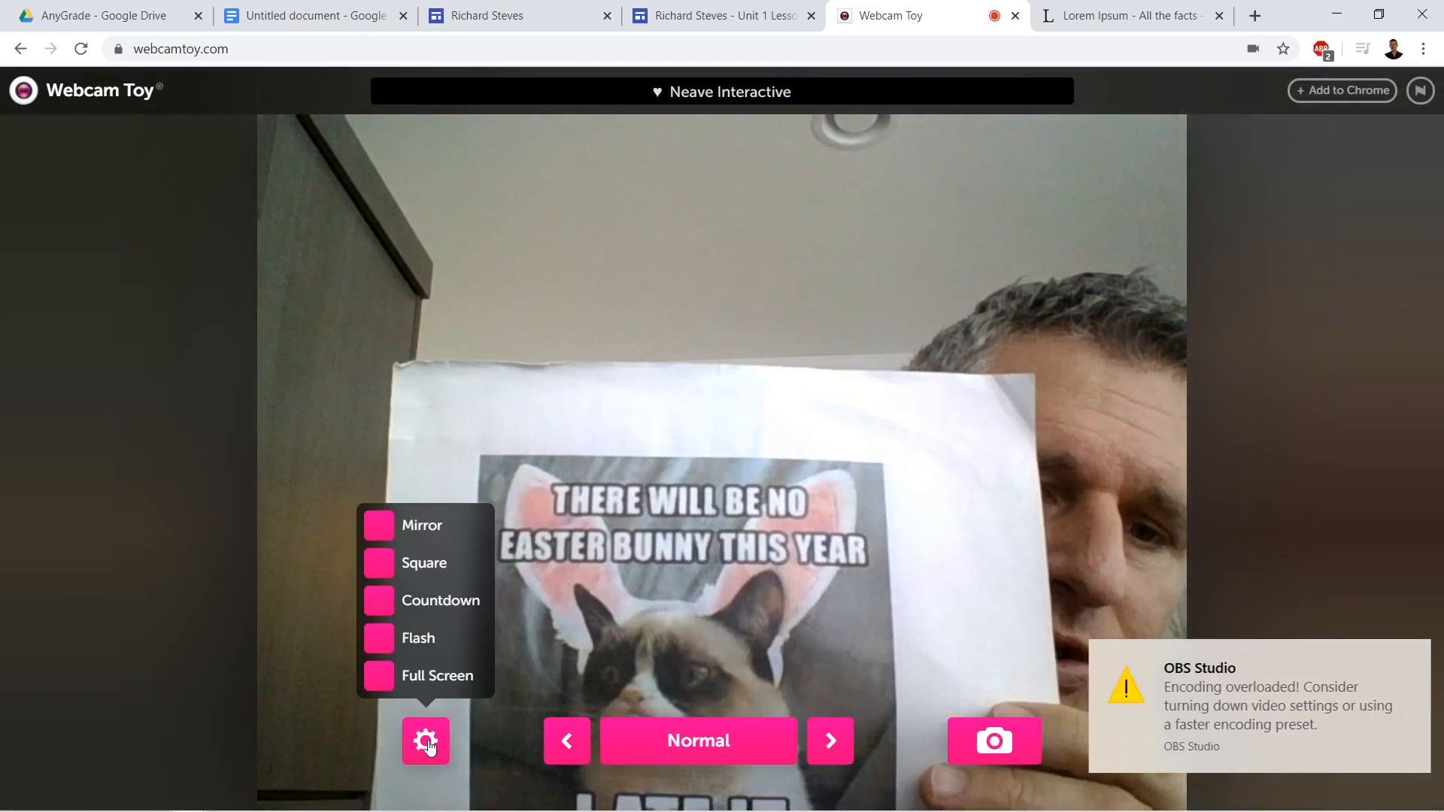
{"action": "left_click", "coordinate": [379, 525]}
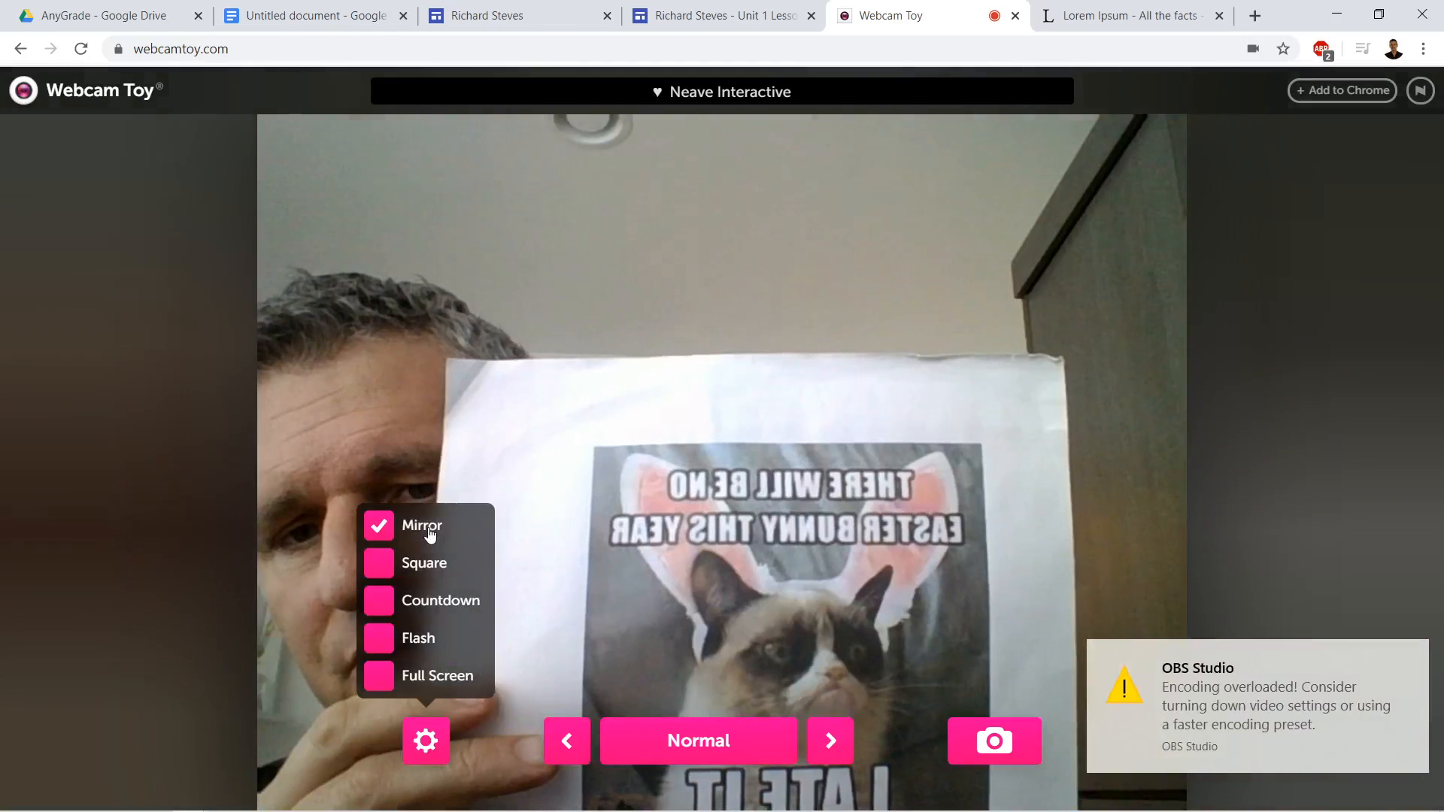
{"action": "left_click", "coordinate": [422, 525]}
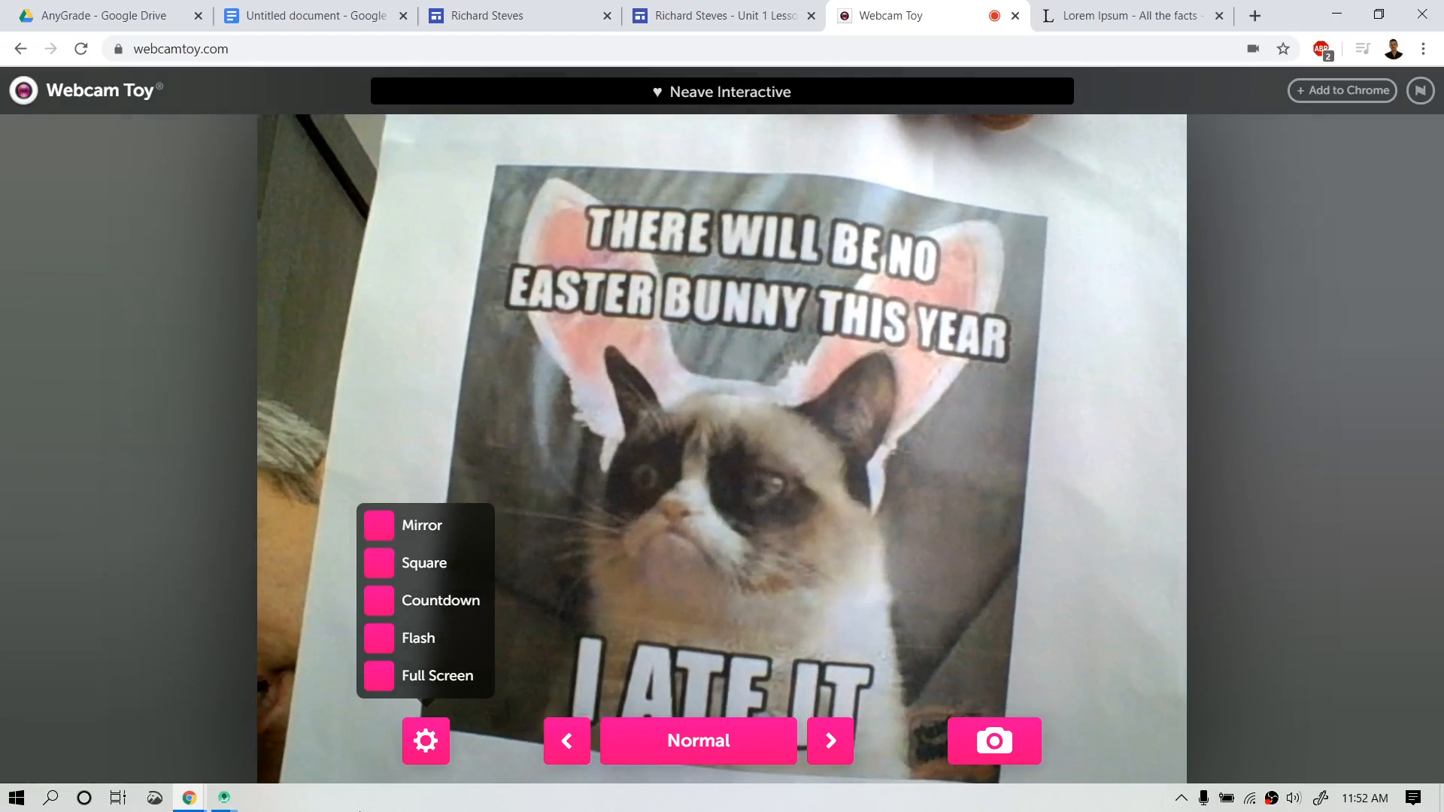
{"action": "mouse_move", "coordinate": [994, 742]}
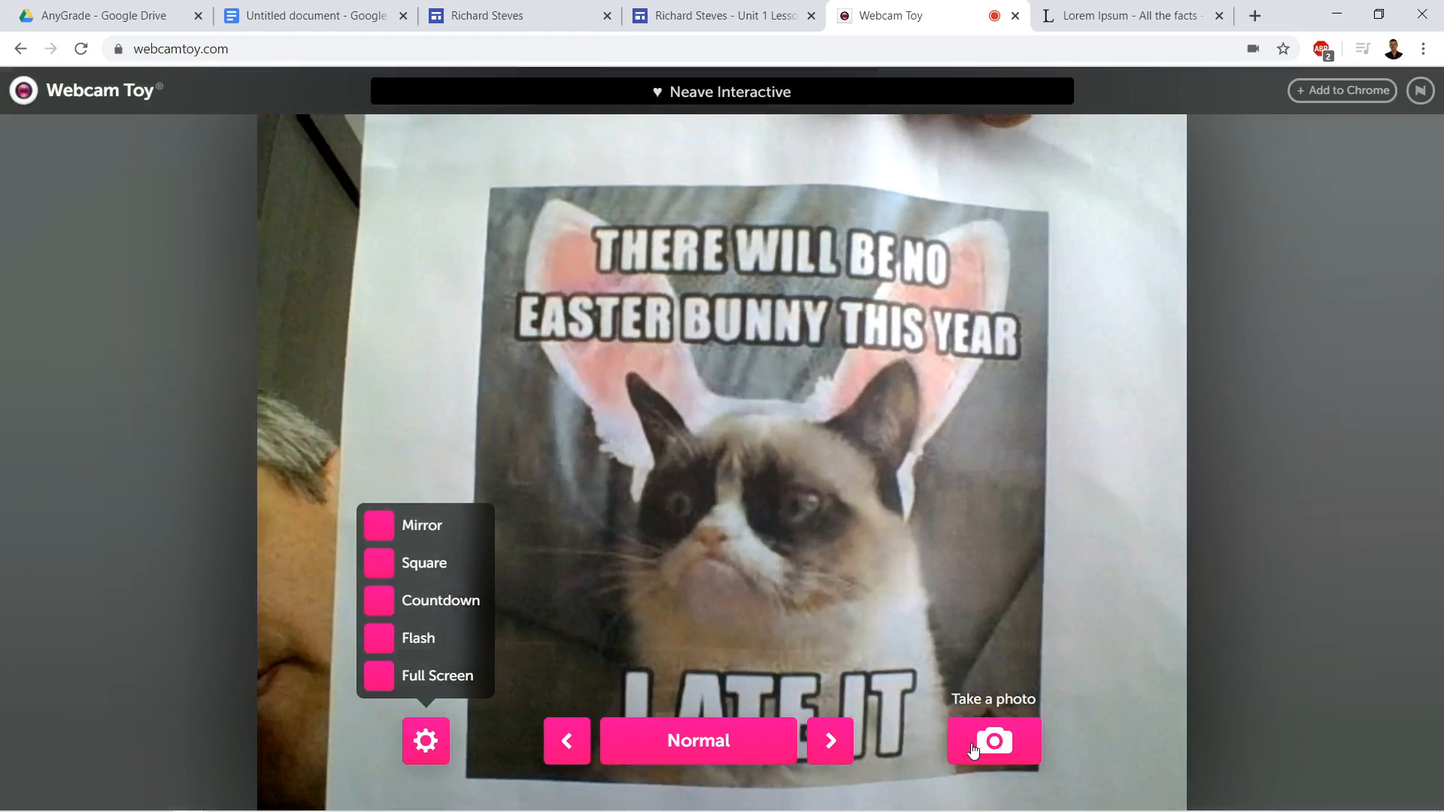
{"action": "left_click", "coordinate": [993, 740]}
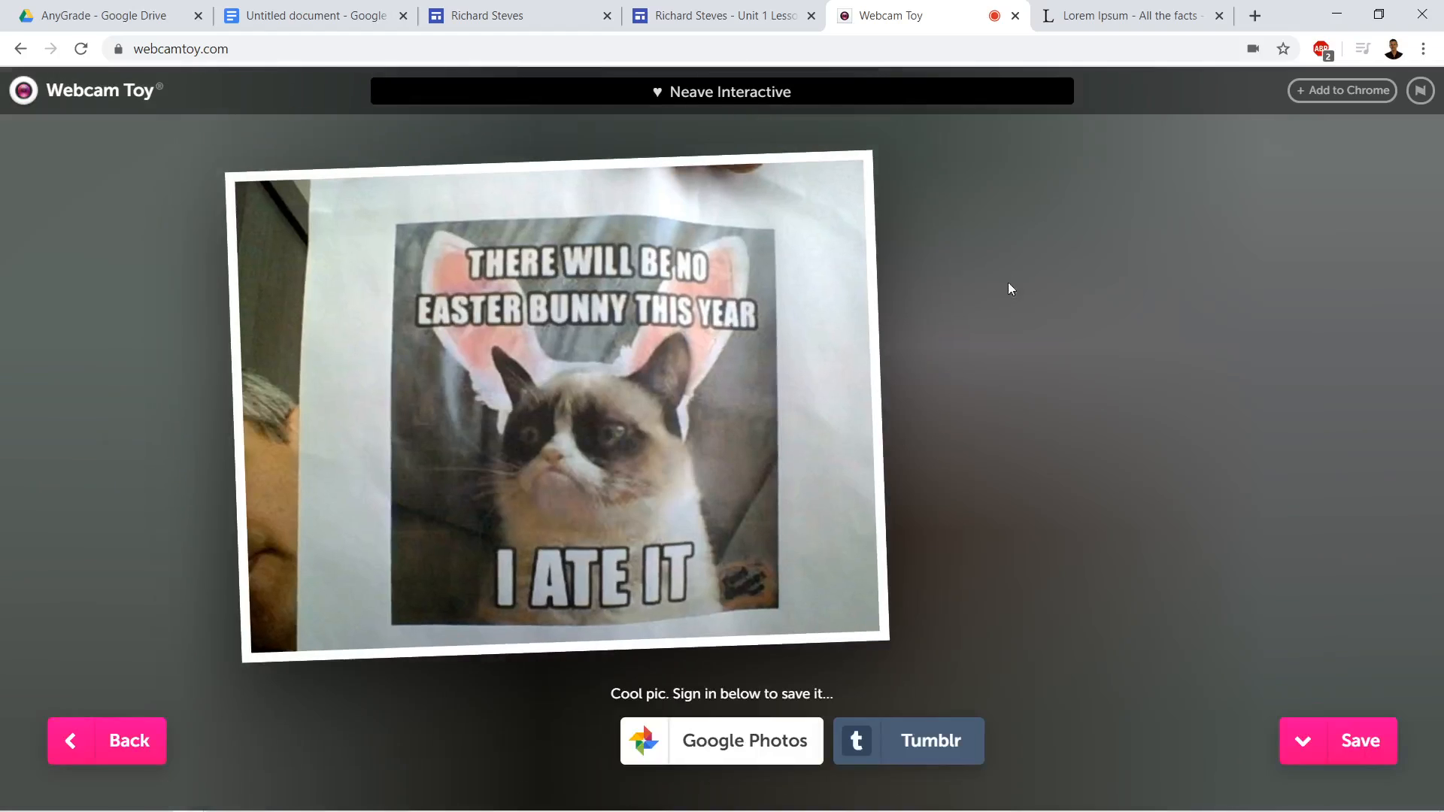
{"action": "left_click", "coordinate": [1338, 741]}
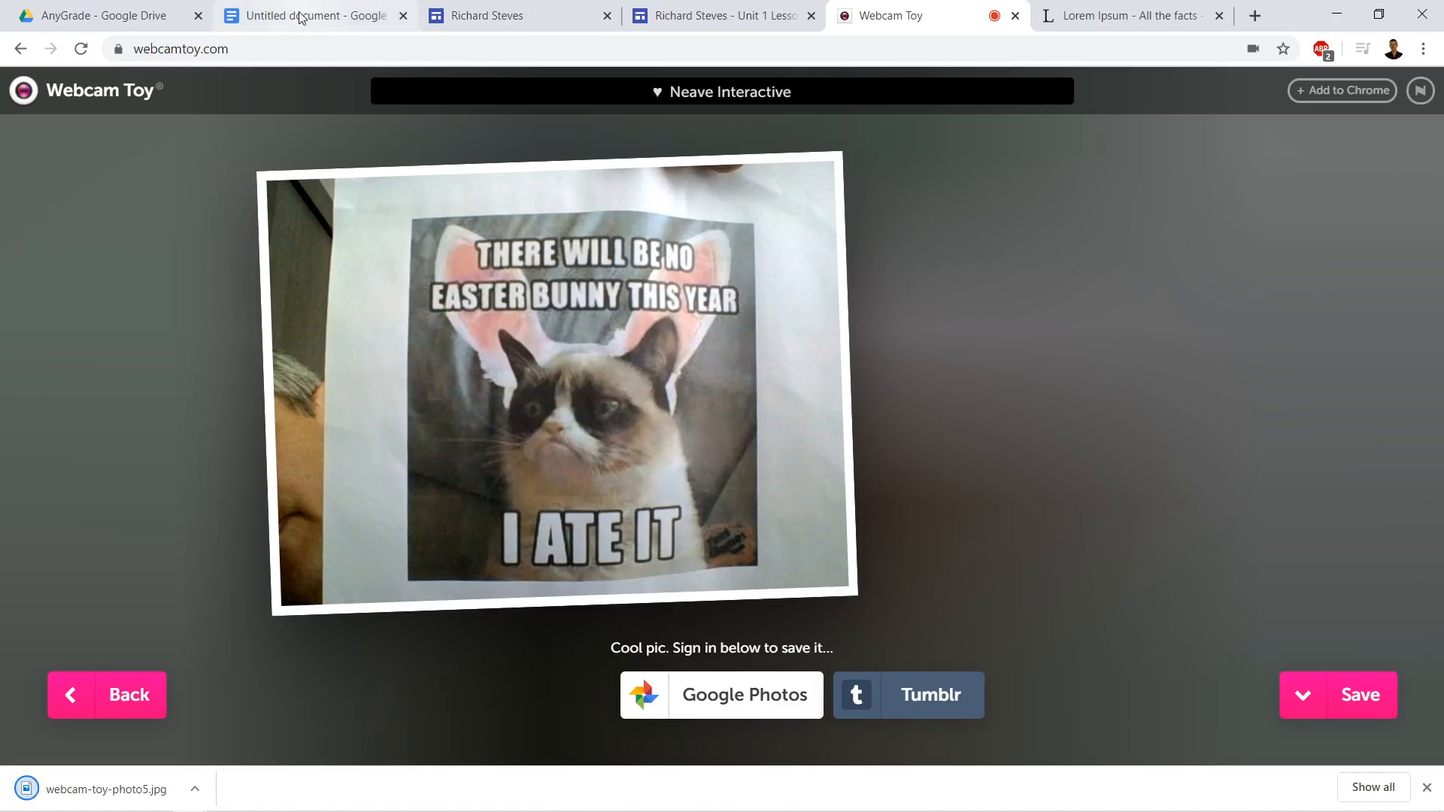
Return to the untitled document and scroll below the Lorem Ipsum paragraphs.
{"action": "left_click", "coordinate": [312, 16]}
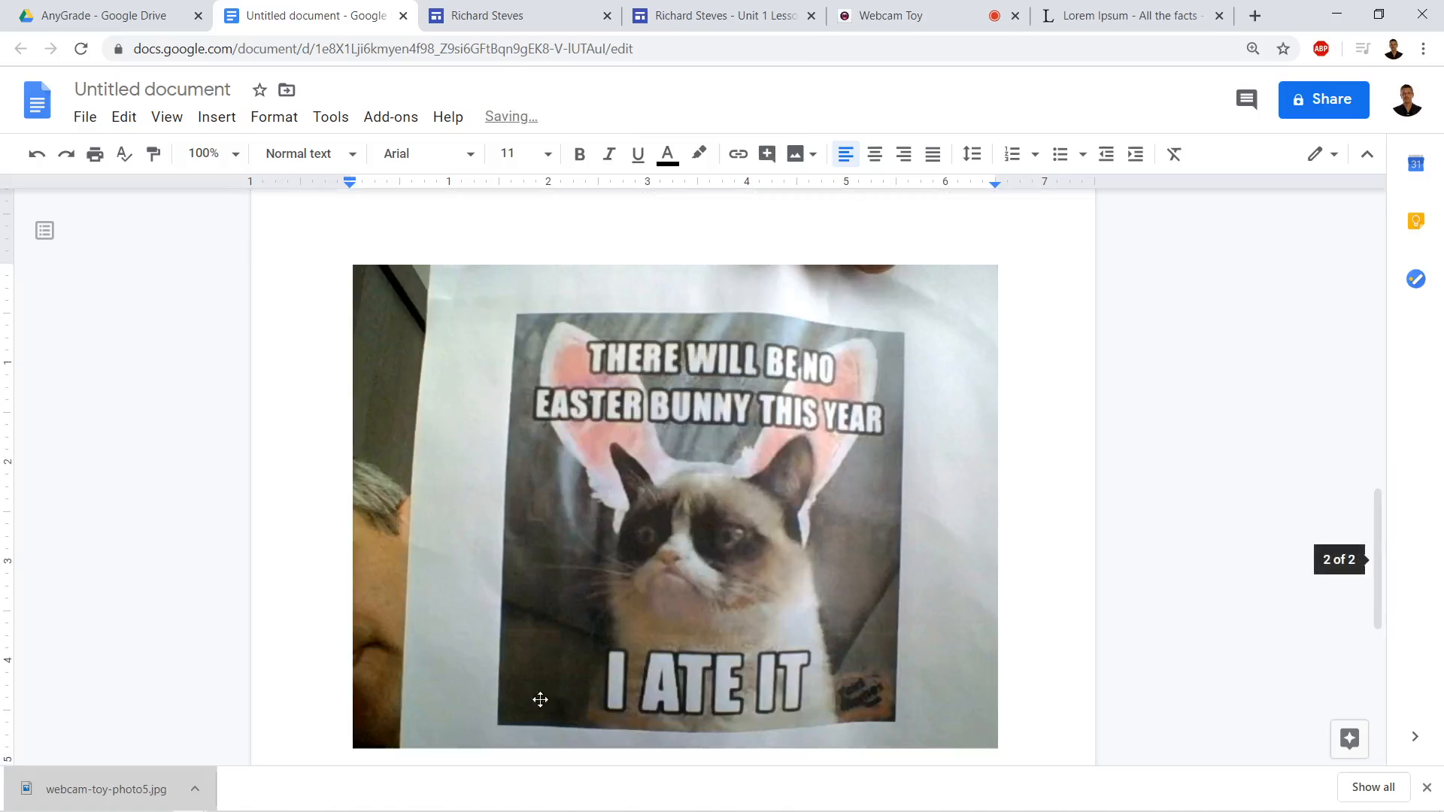
{"action": "scroll", "scroll_direction": "down", "scroll_amount": 3}
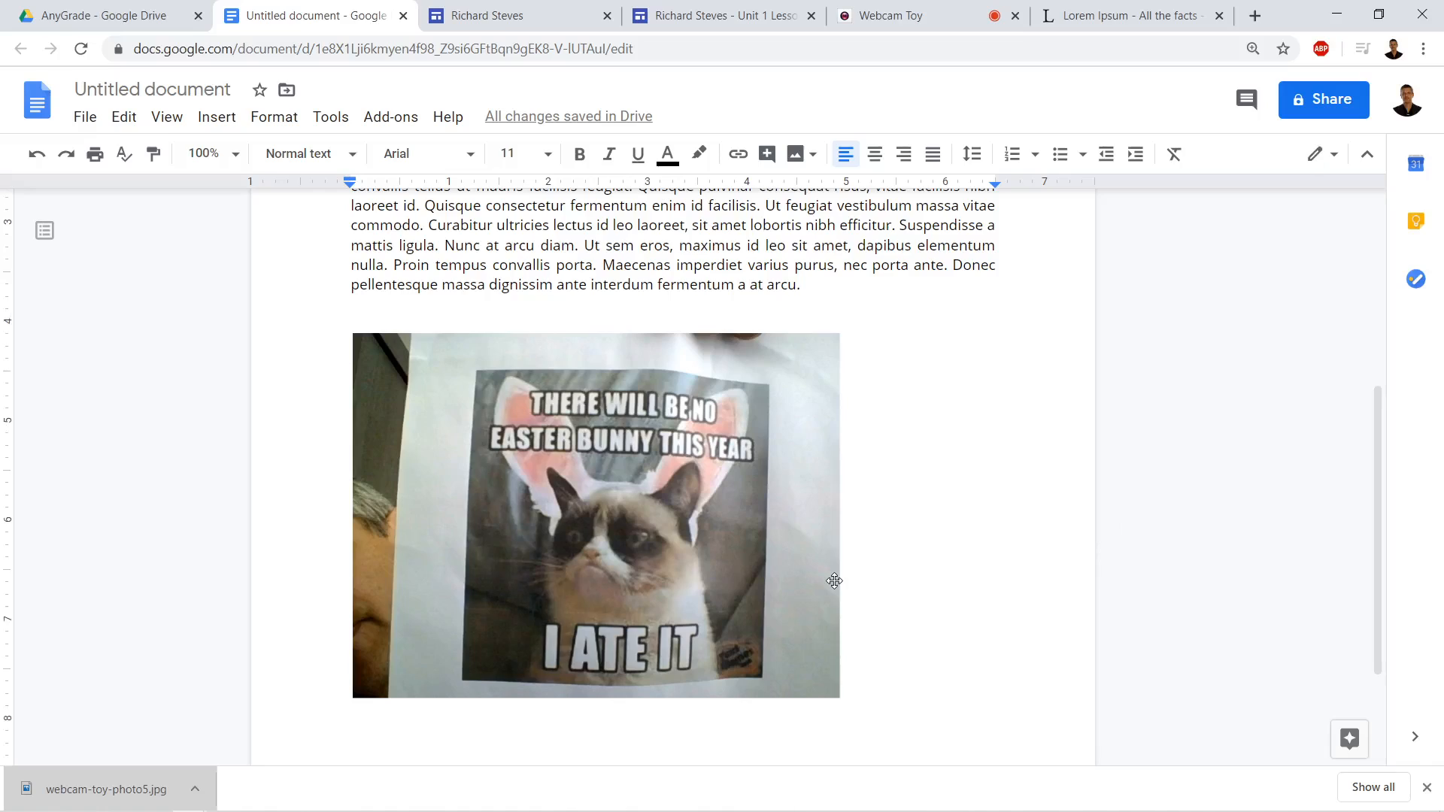
Title the document 'SampleAssignment', then return to the Google Sites editor.
{"action": "left_click", "coordinate": [596, 513]}
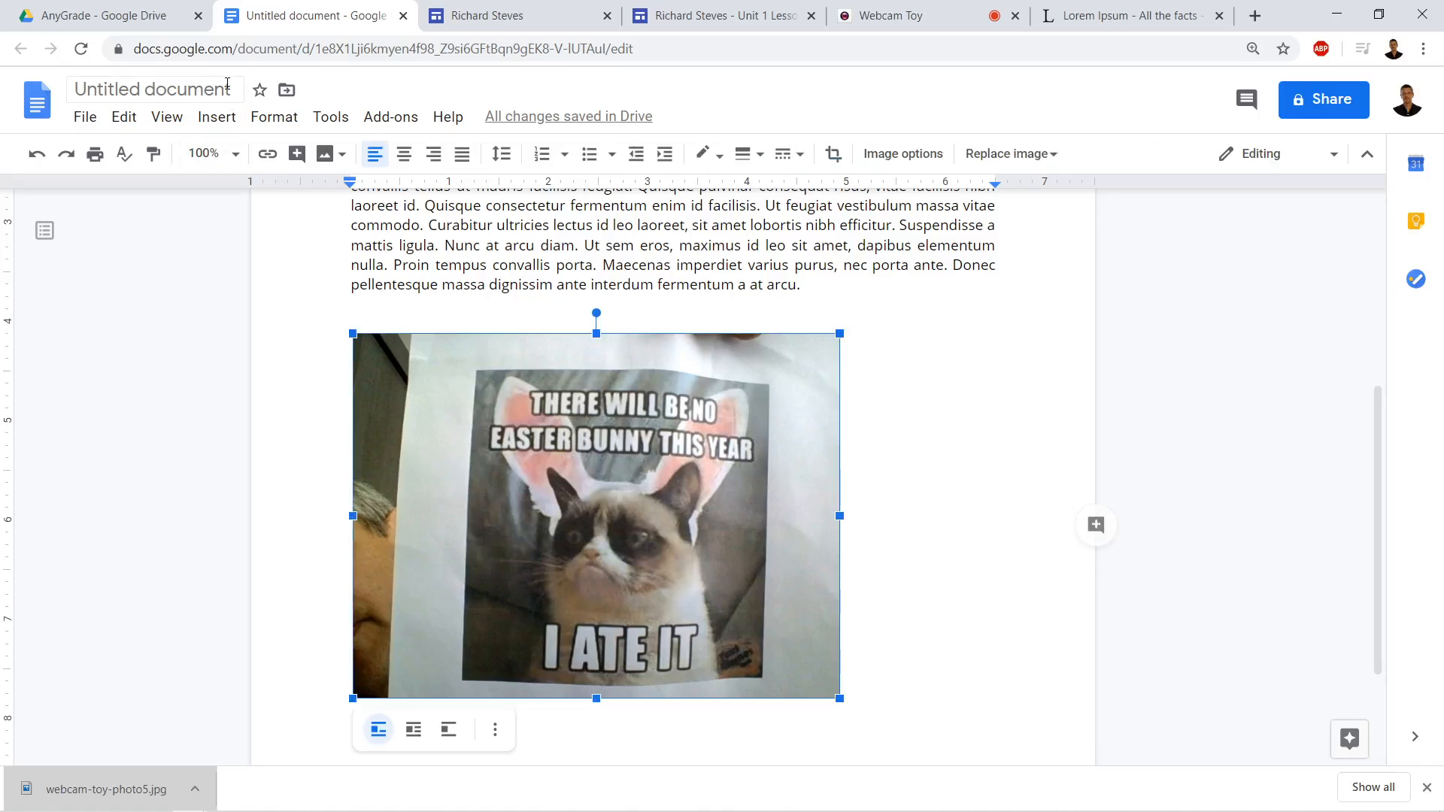
{"action": "type", "text": "Sample"}
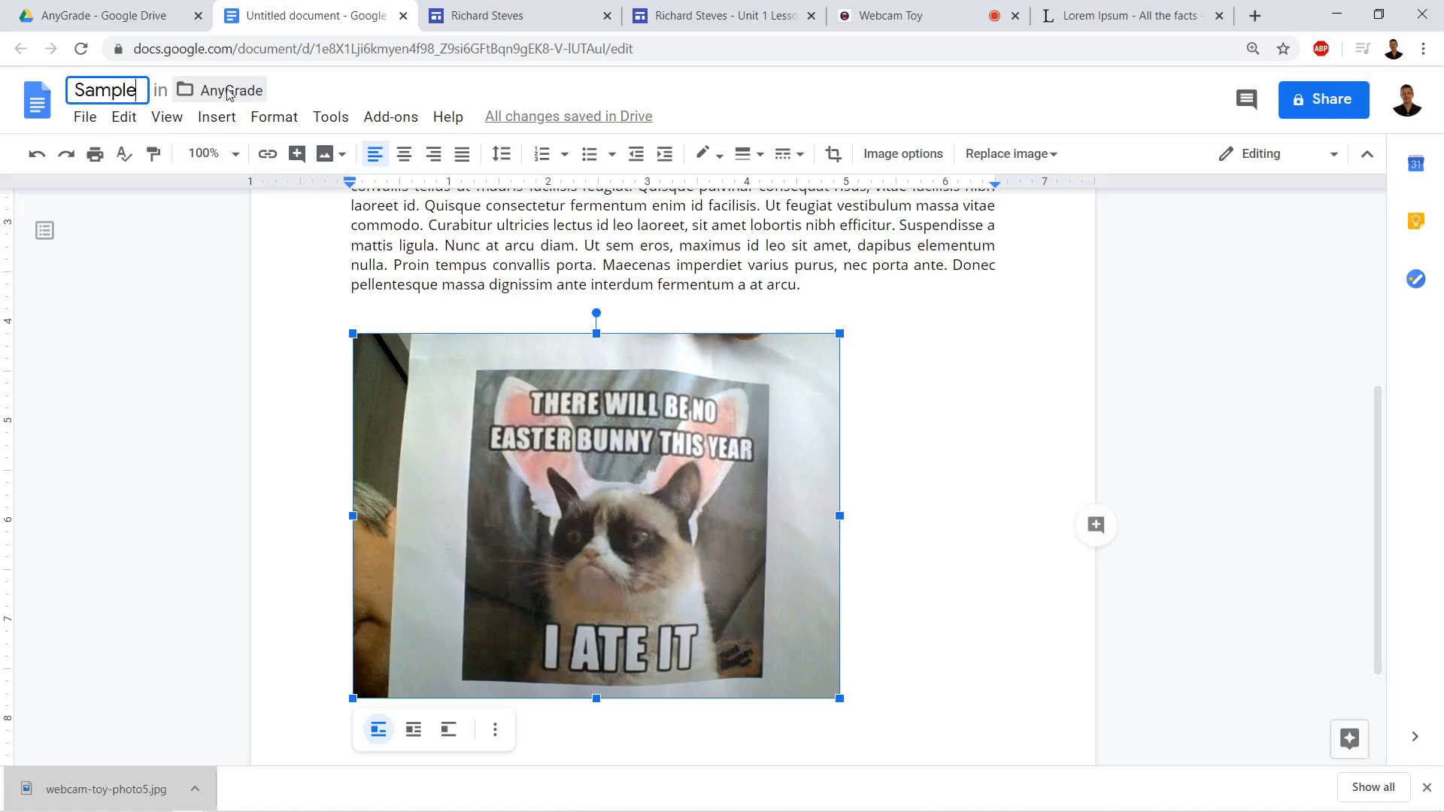
{"action": "type", "text": "Assignment"}
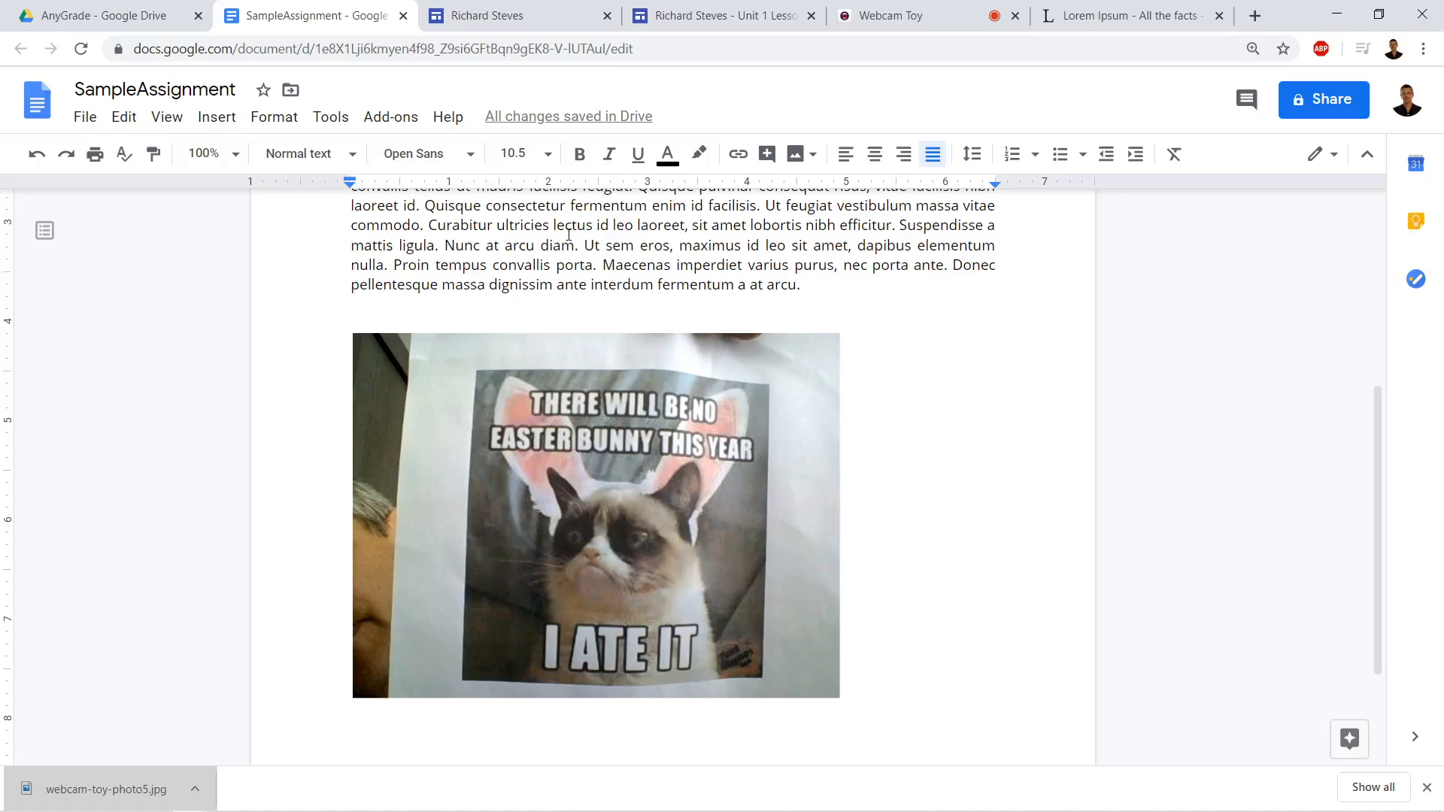
{"action": "mouse_move", "coordinate": [273, 117]}
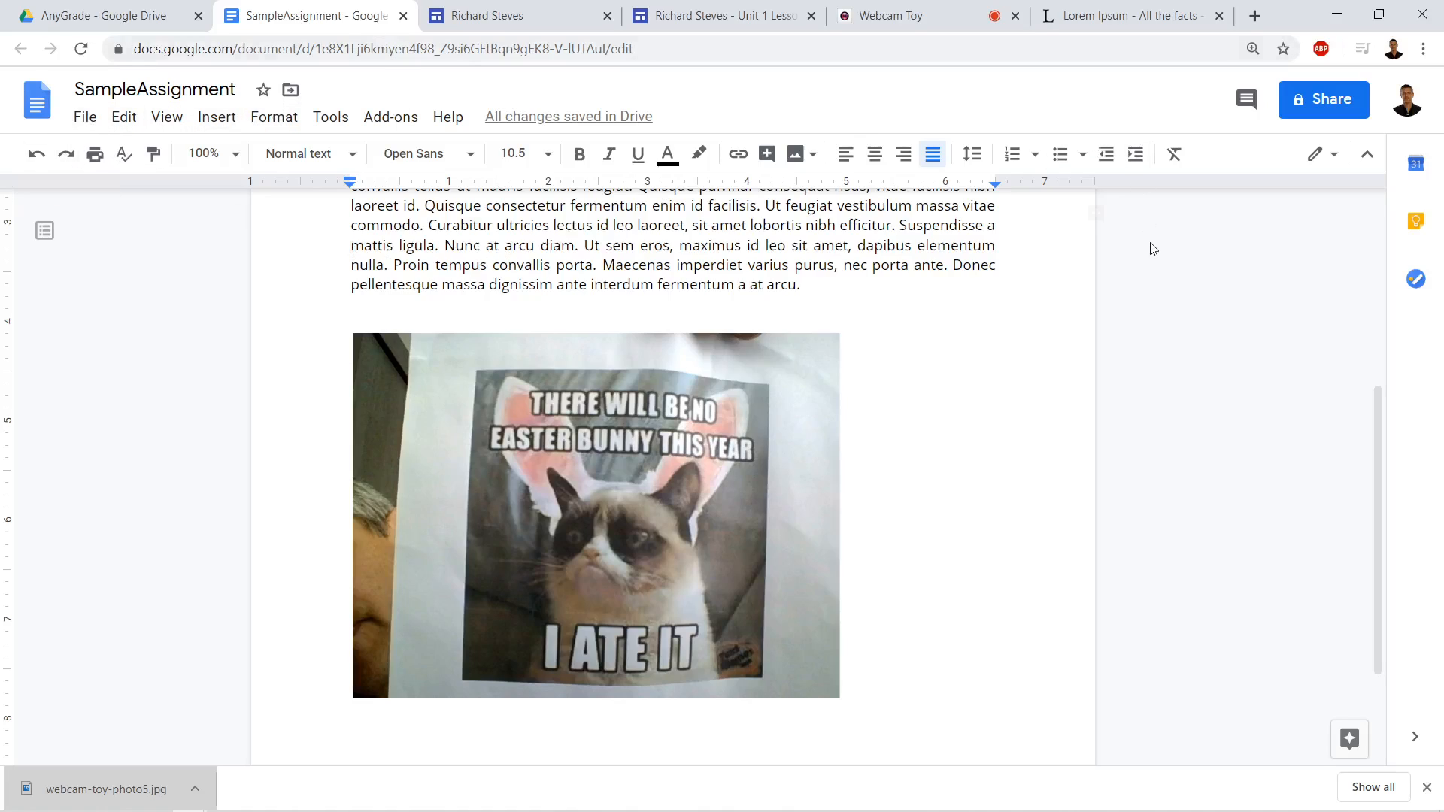
{"action": "left_click", "coordinate": [801, 284]}
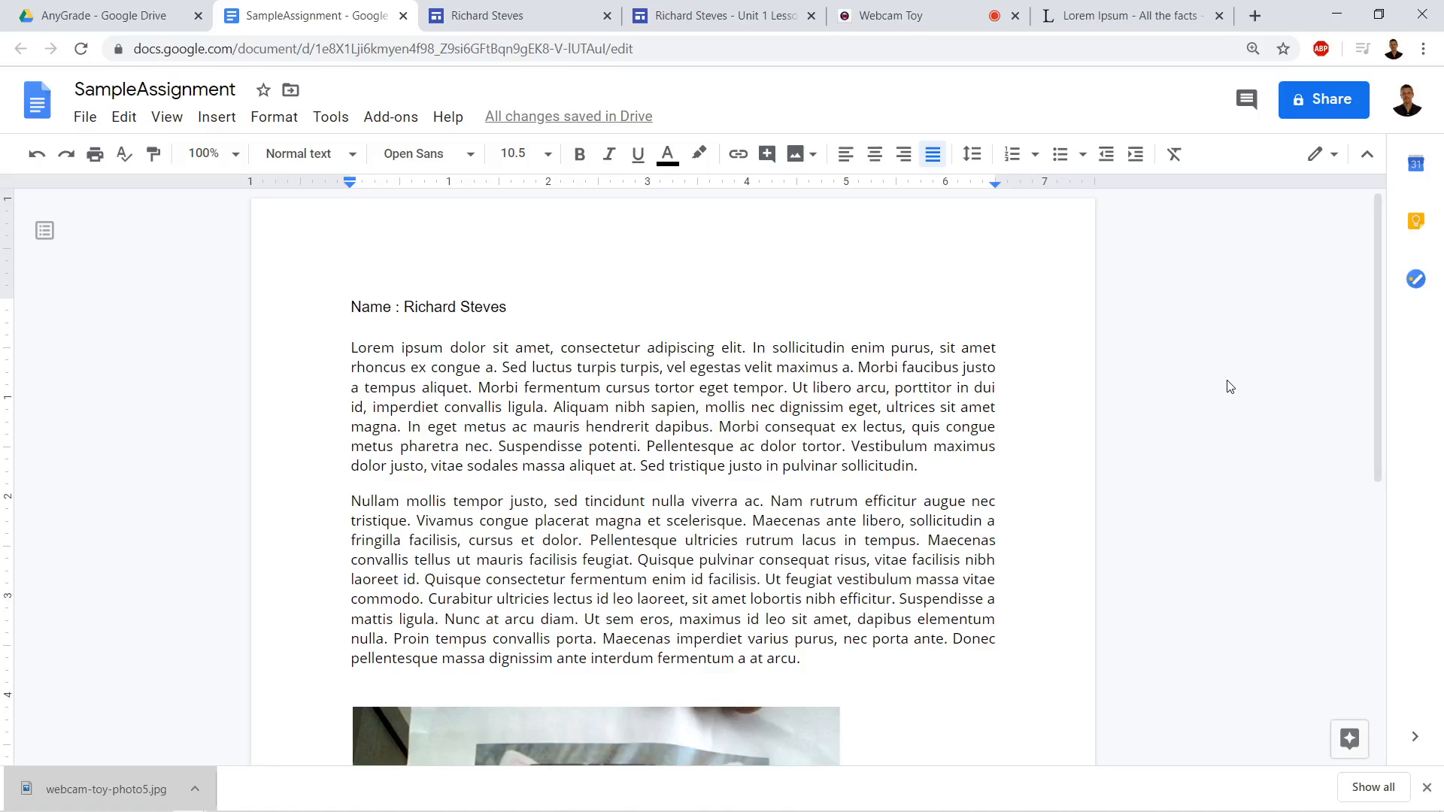
{"action": "mouse_move", "coordinate": [1231, 382]}
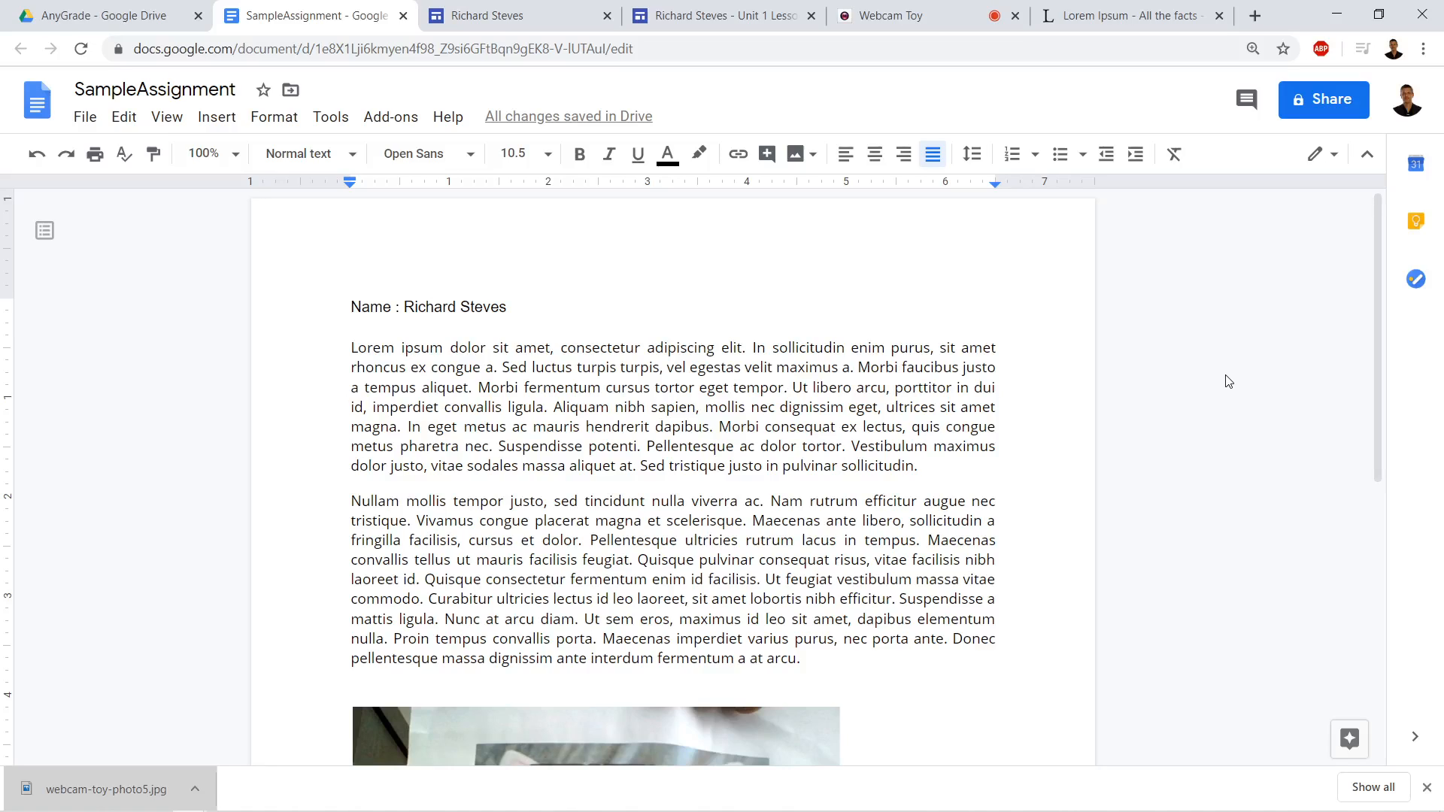
{"action": "mouse_move", "coordinate": [1095, 331]}
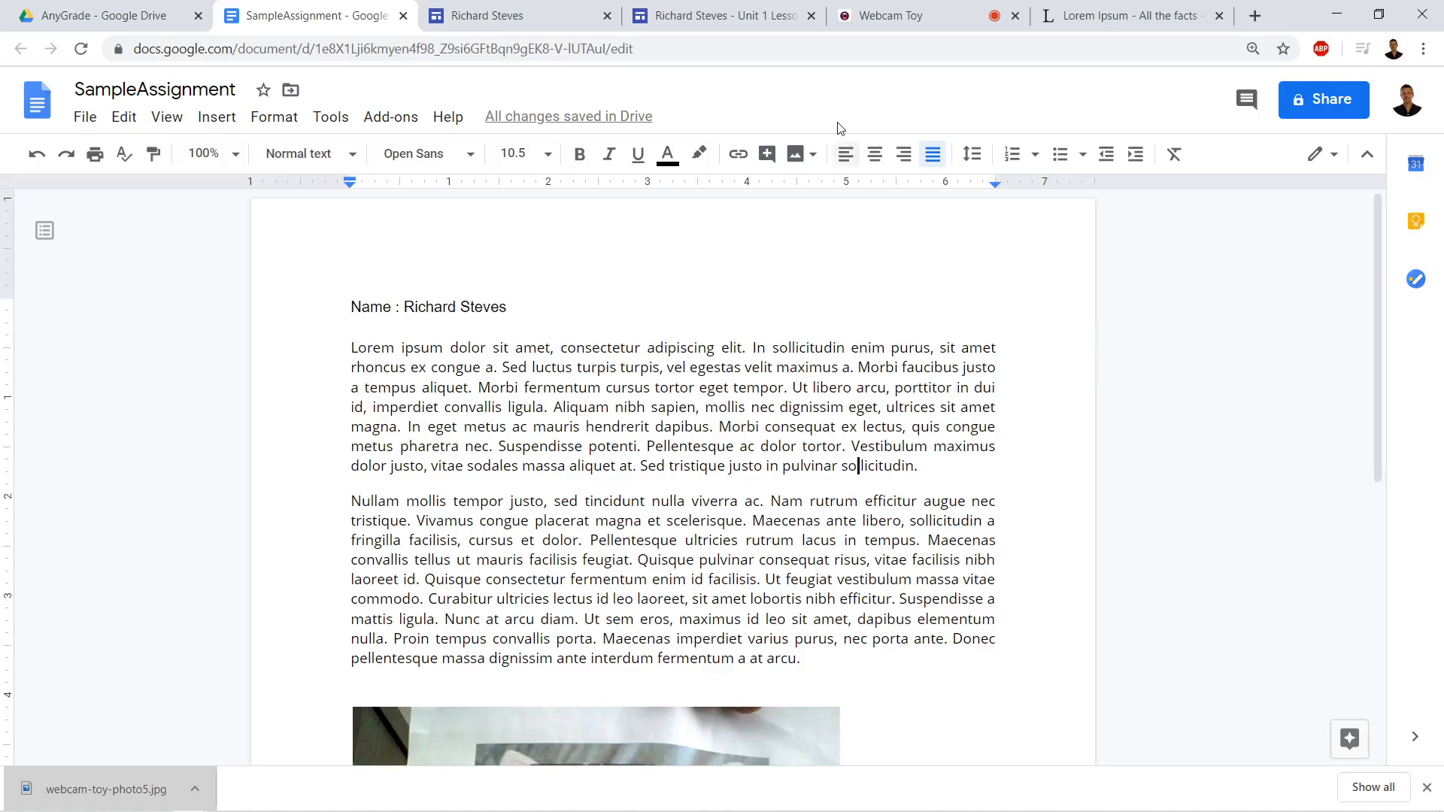
{"action": "left_click", "coordinate": [505, 16]}
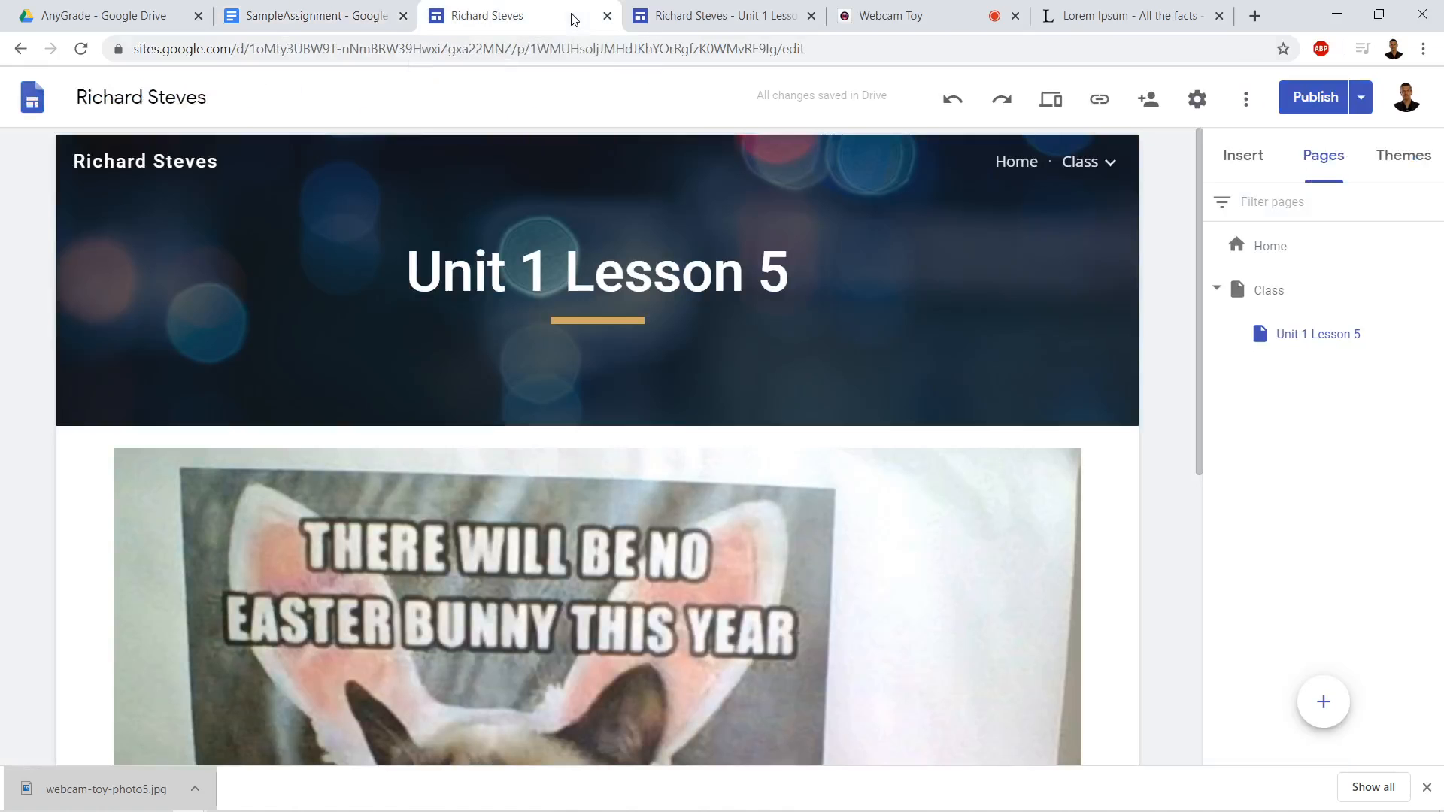
Add a new page titled 'Unit 1 Lesson 6' from the Pages panel and confirm it.
{"action": "left_click", "coordinate": [723, 16]}
{"action": "type", "text": "UNI"}
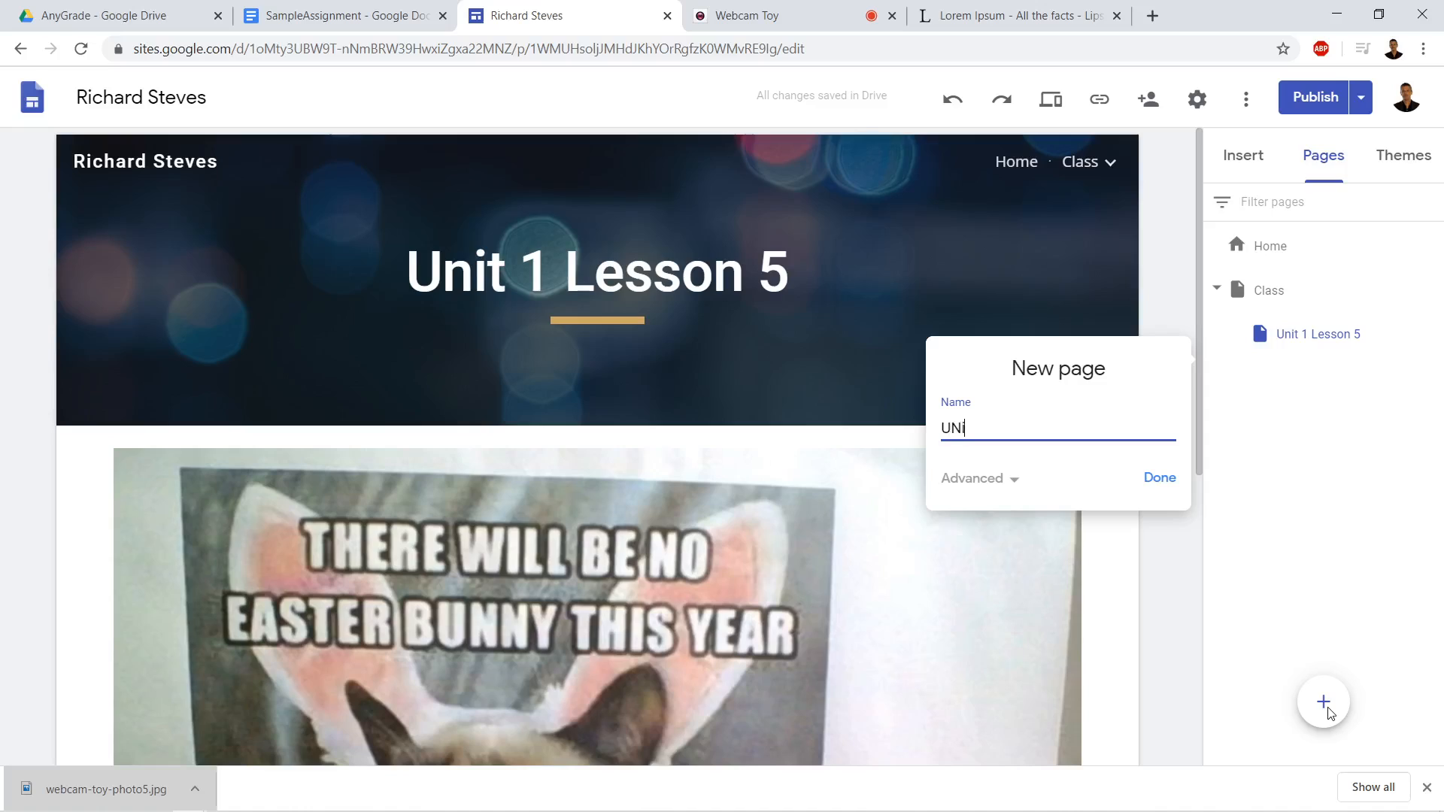
{"action": "type", "text": "it1 L"}
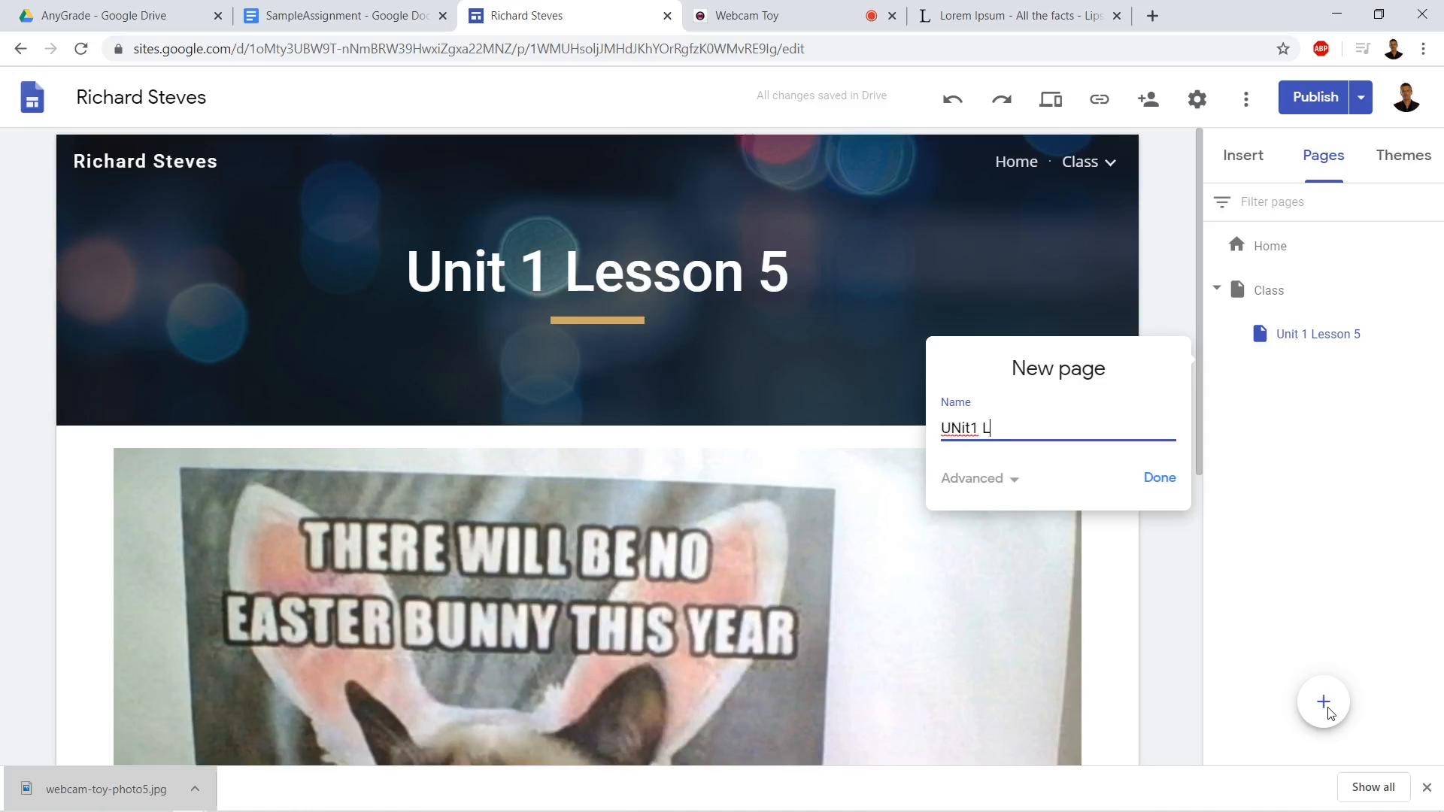
{"action": "type", "text": "esson 6"}
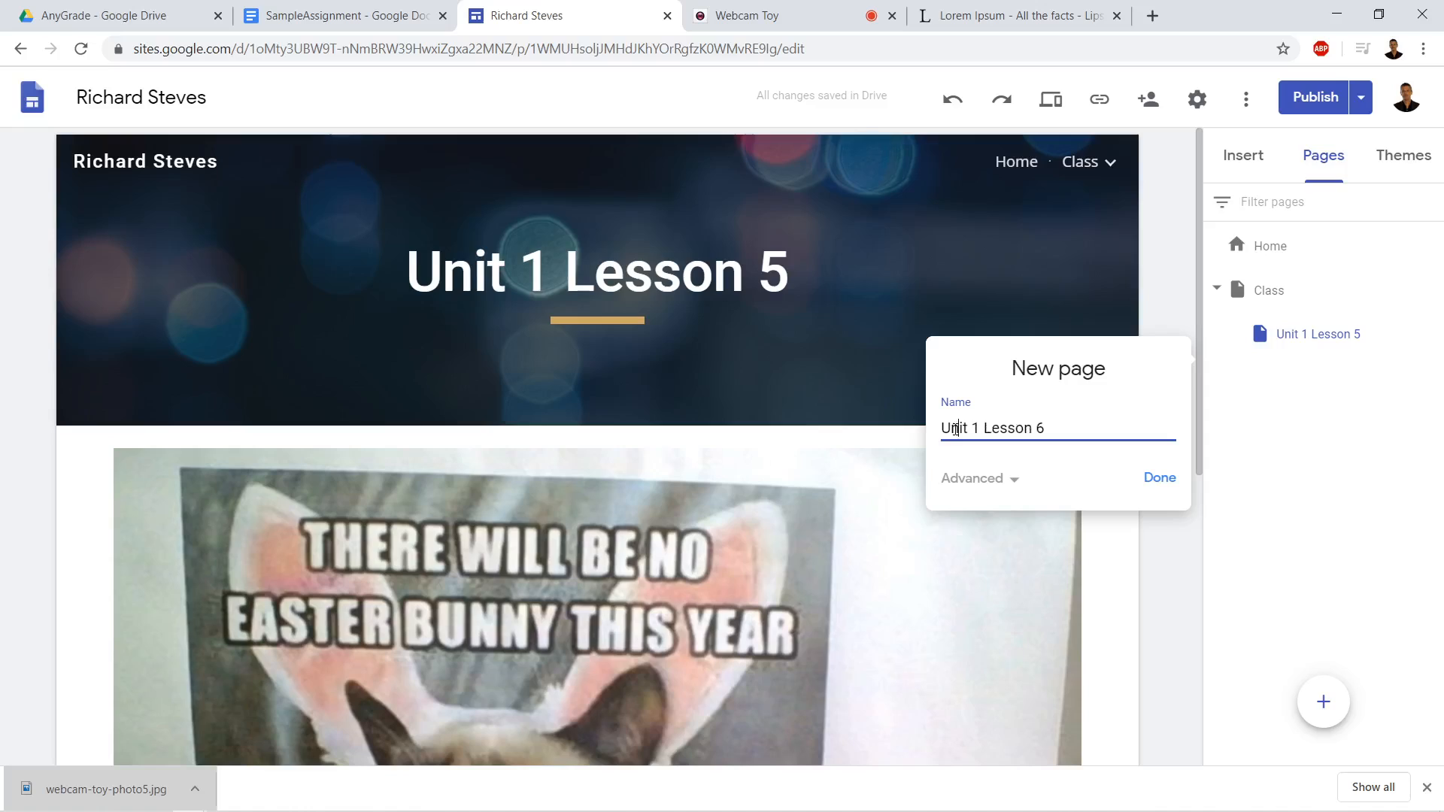
{"action": "mouse_move", "coordinate": [1324, 535]}
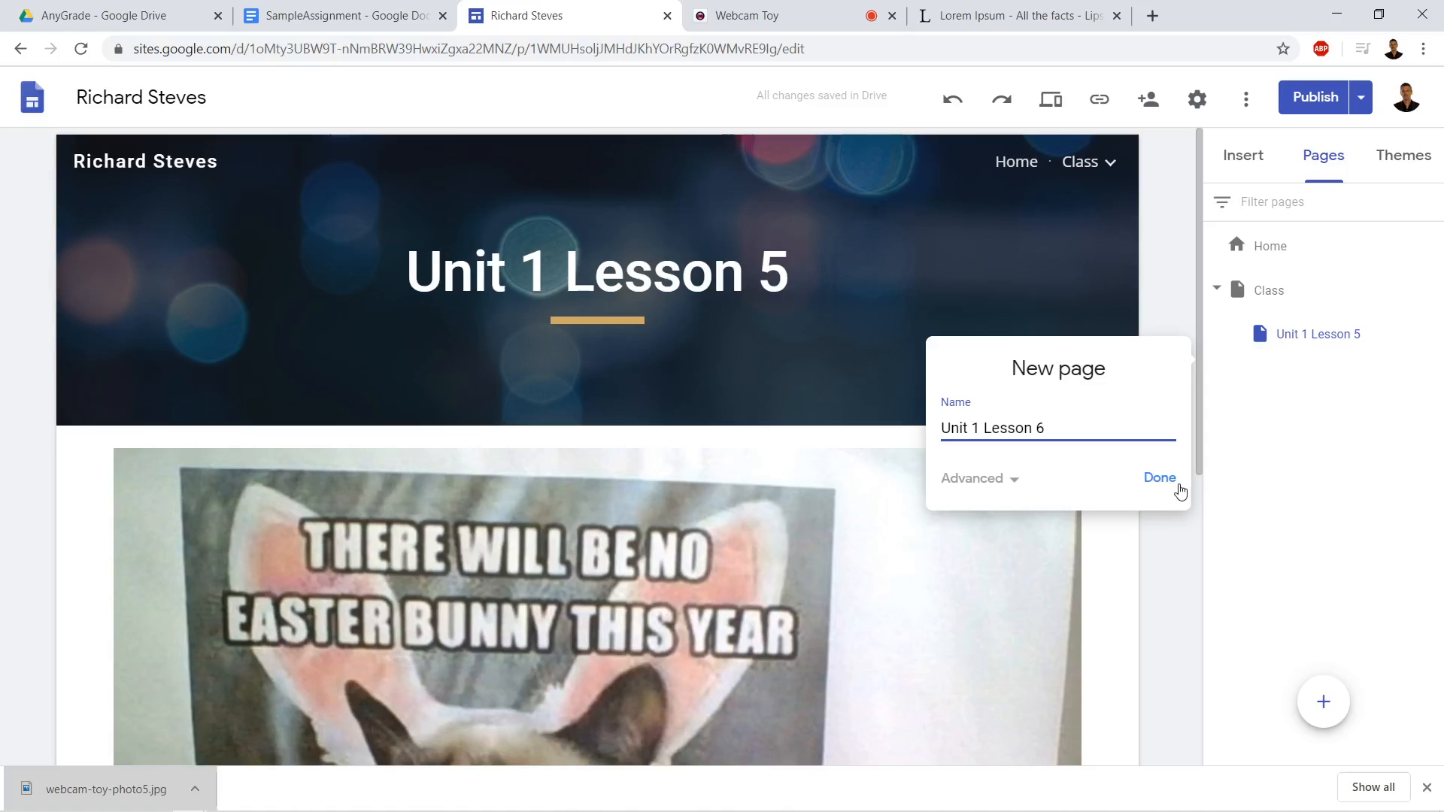
{"action": "left_click", "coordinate": [1160, 477]}
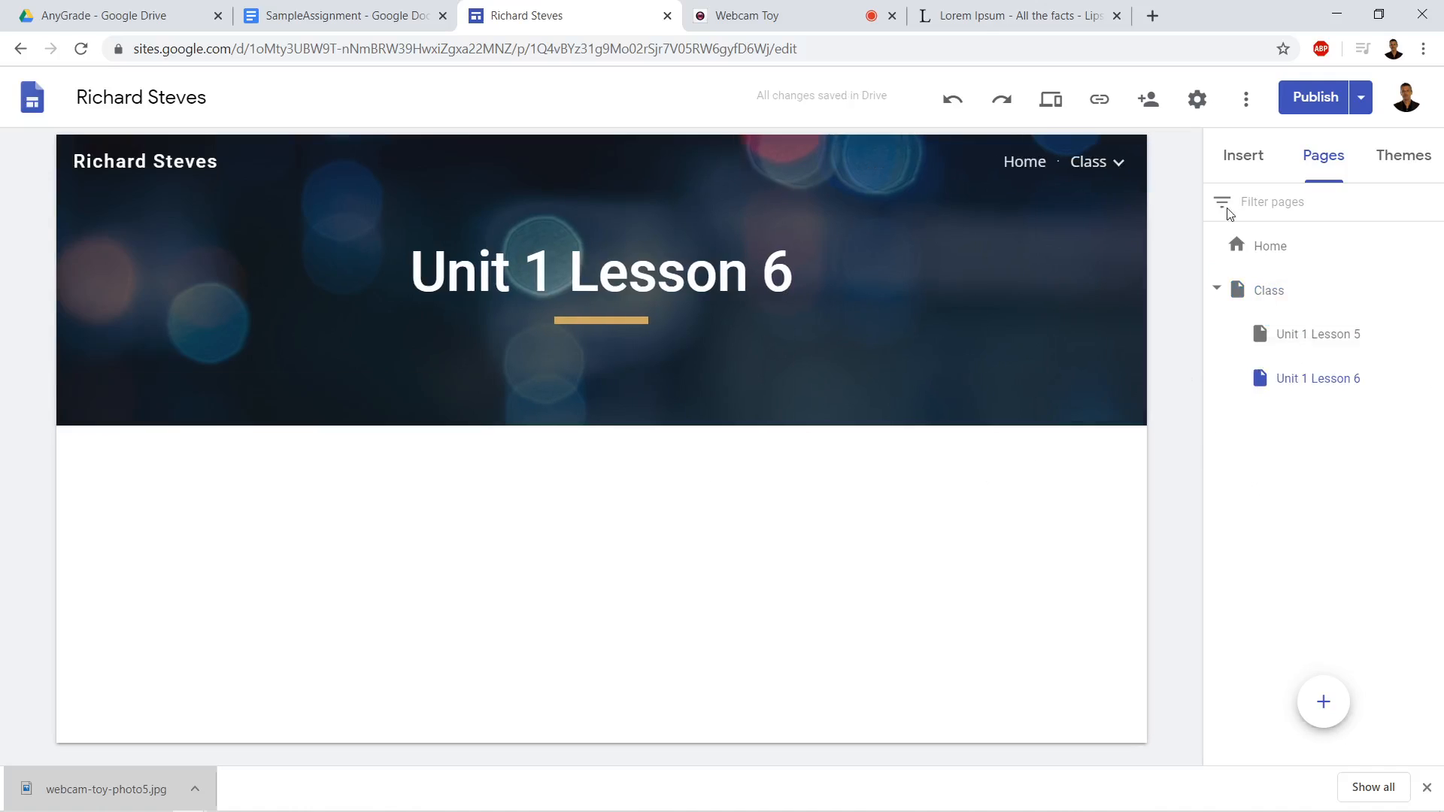
Insert the SampleAssignment file from Drive's Recent list into the Unit 1 Lesson 6 page.
{"action": "left_click", "coordinate": [1243, 154]}
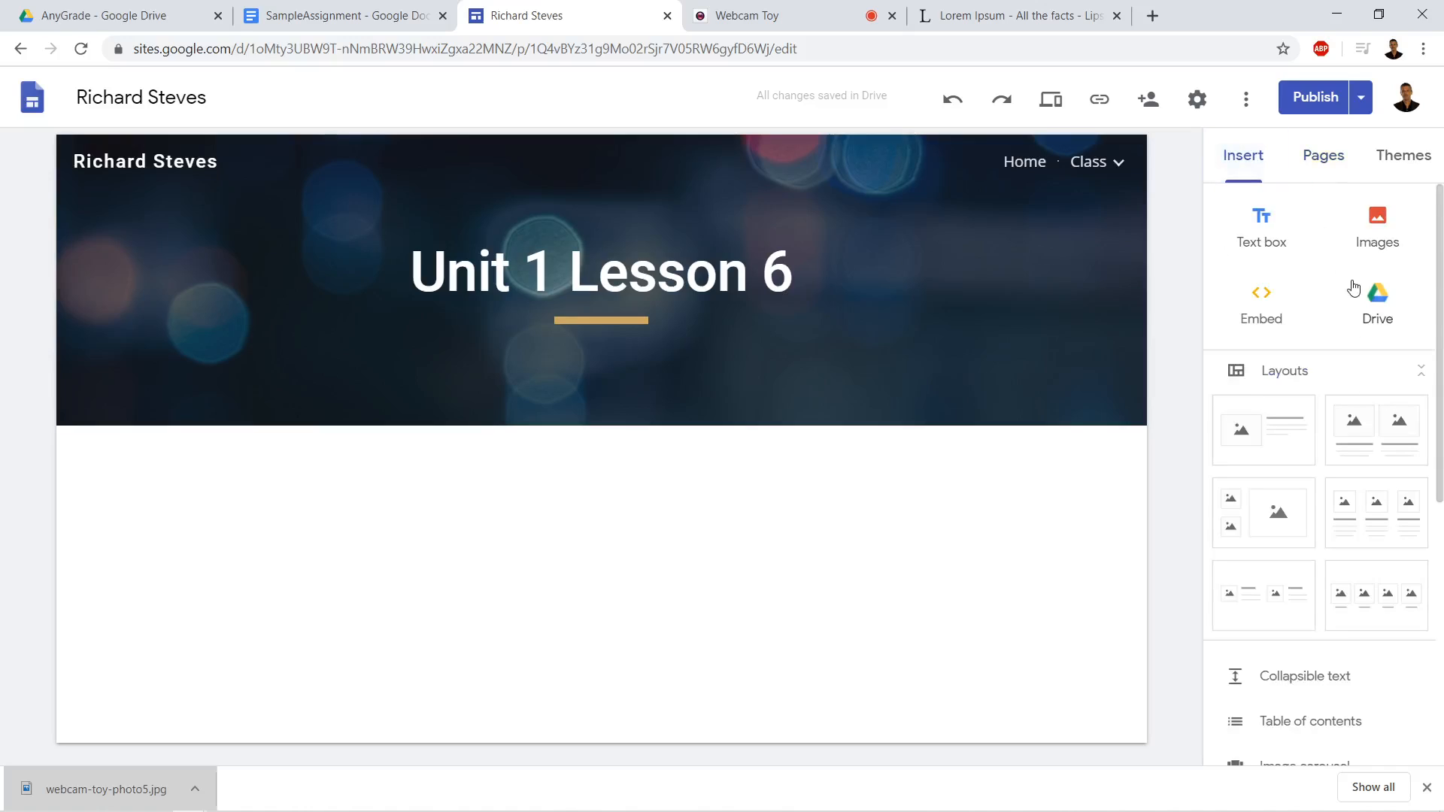
{"action": "mouse_move", "coordinate": [1386, 315]}
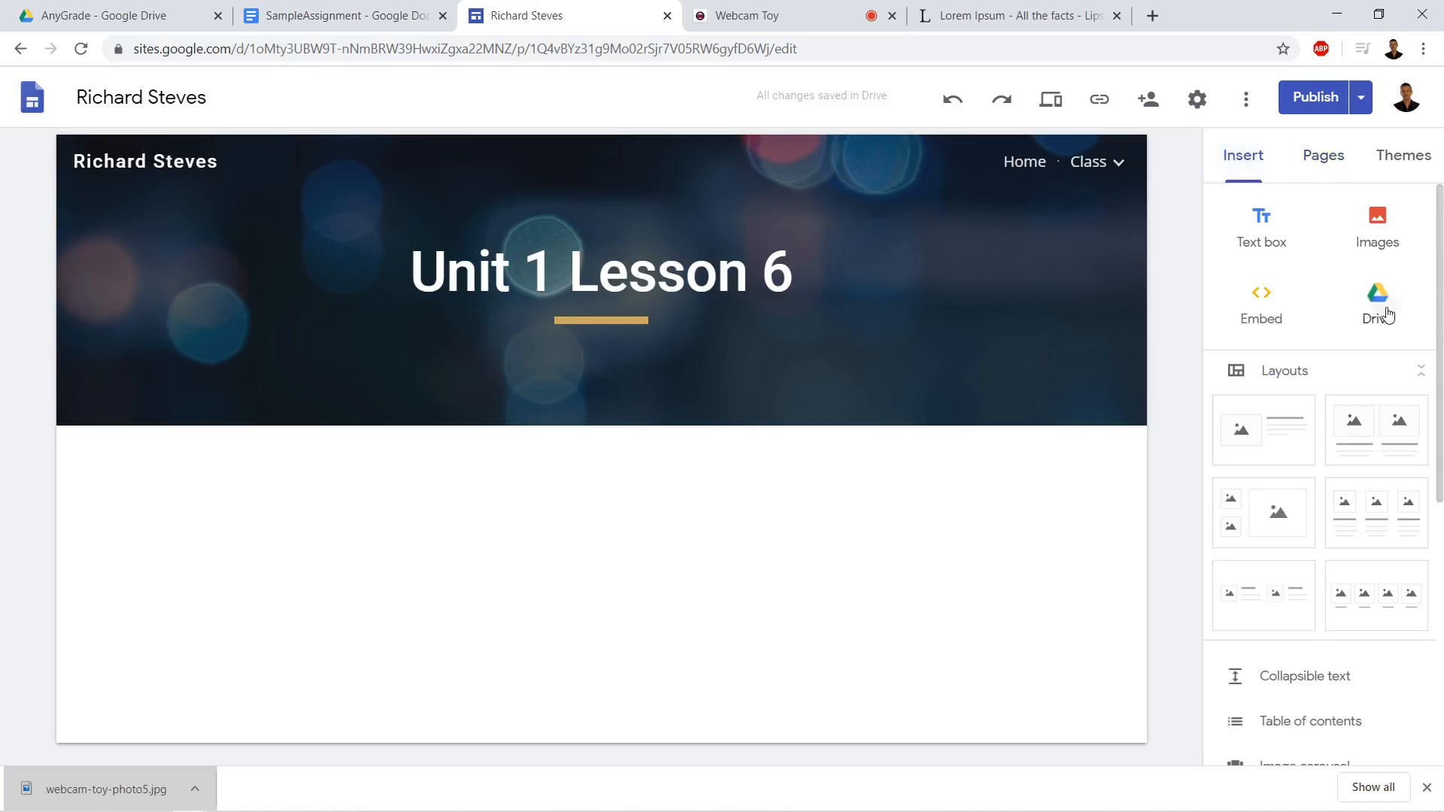
{"action": "left_click", "coordinate": [1378, 304]}
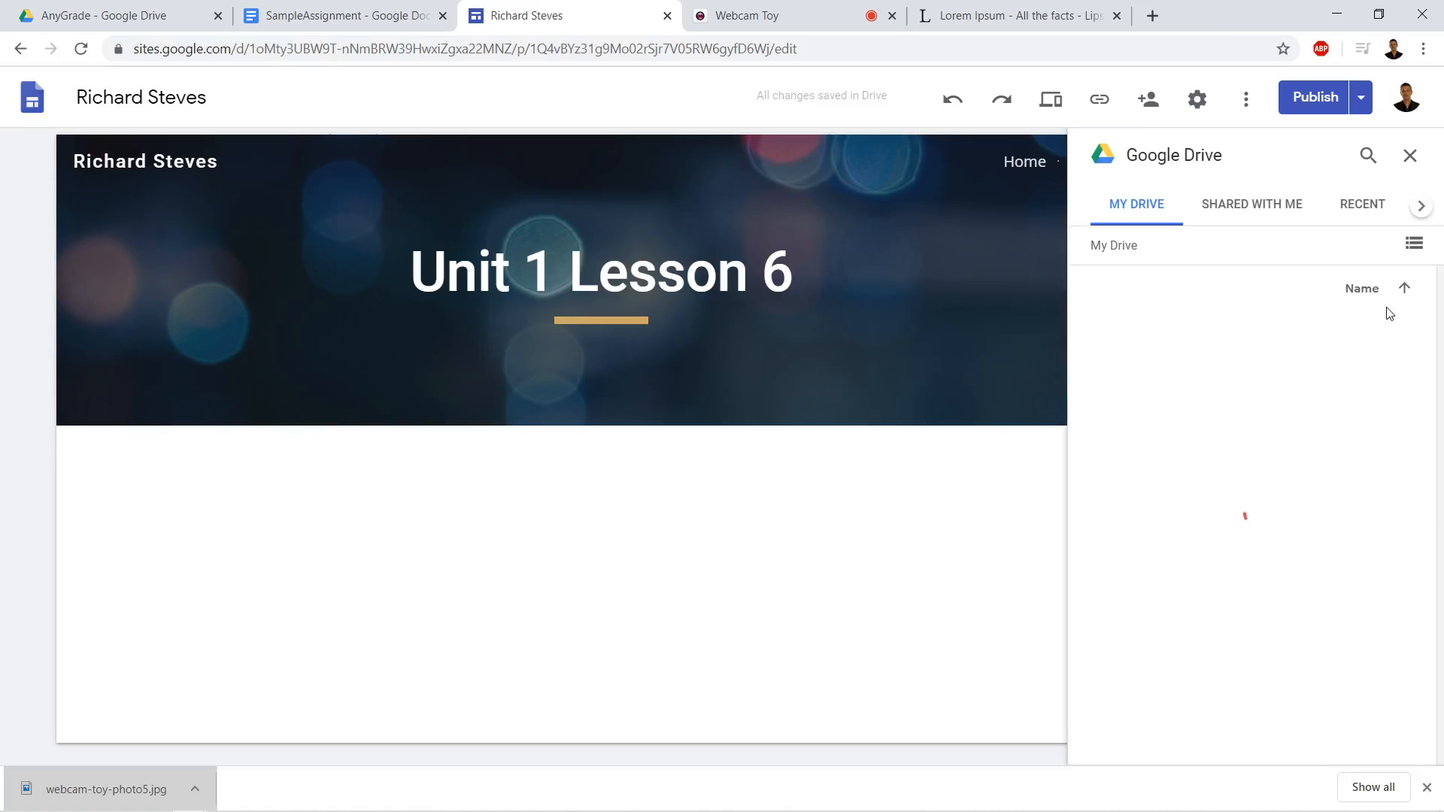
{"action": "left_click", "coordinate": [1362, 204]}
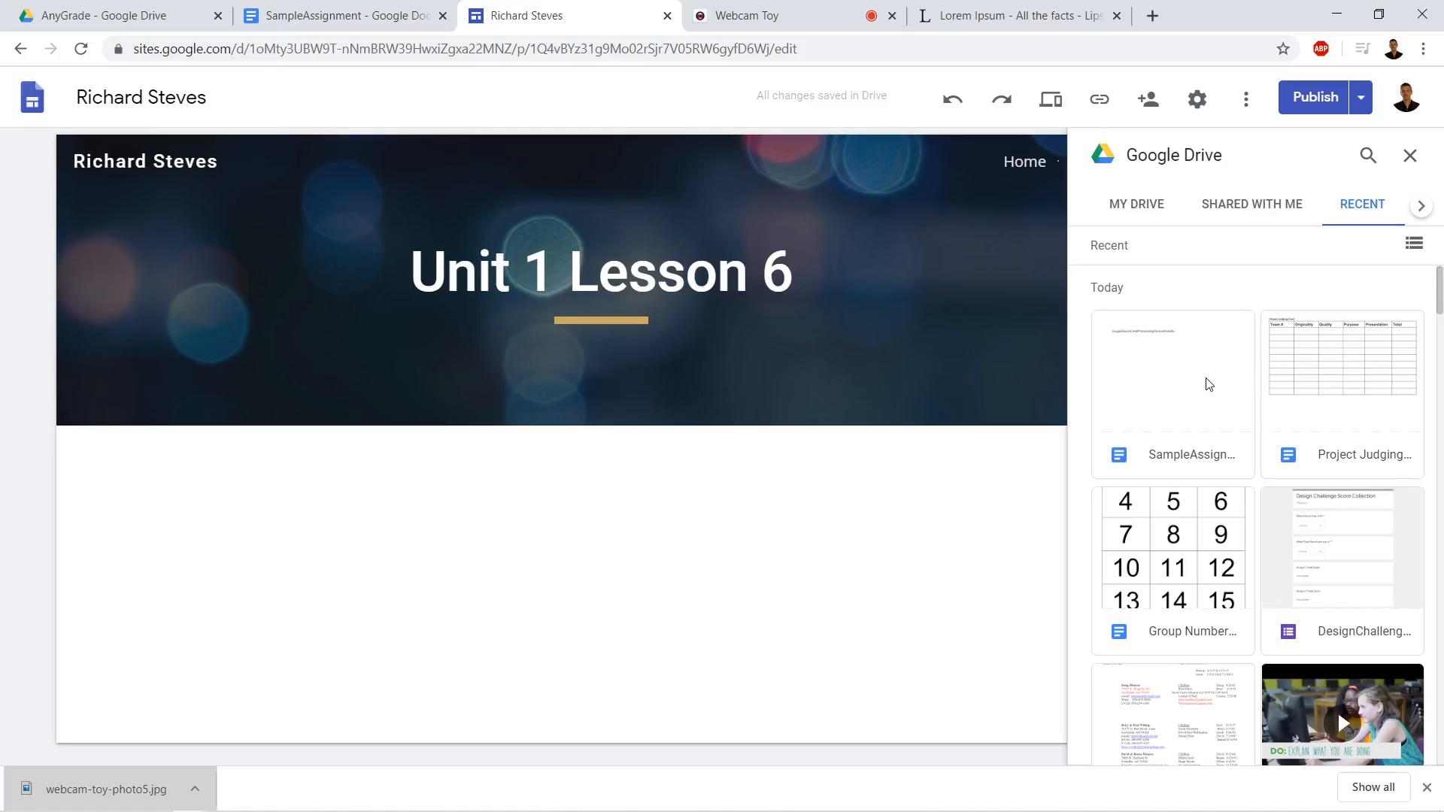
{"action": "left_click", "coordinate": [1172, 378]}
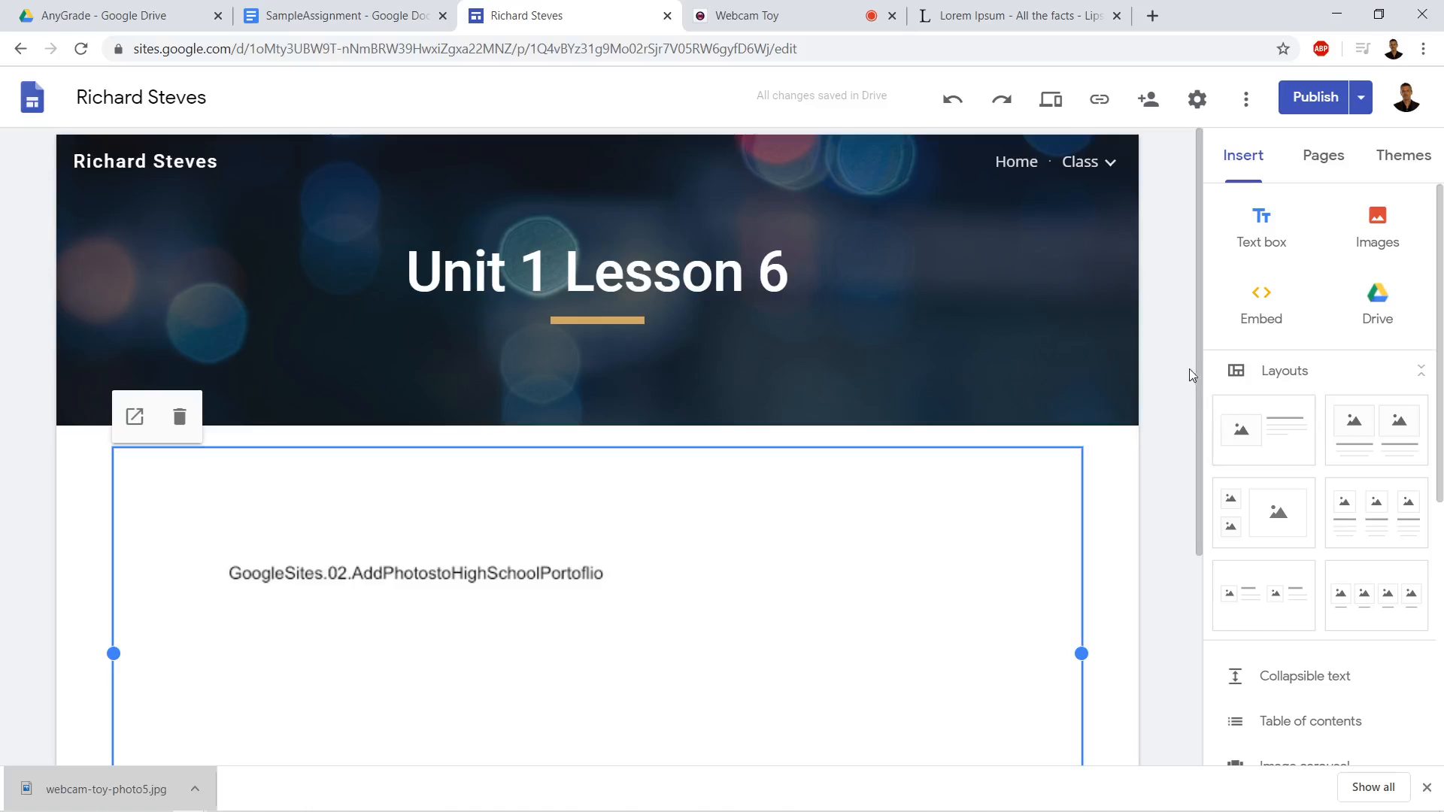
{"action": "scroll", "scroll_direction": "down", "scroll_amount": 3}
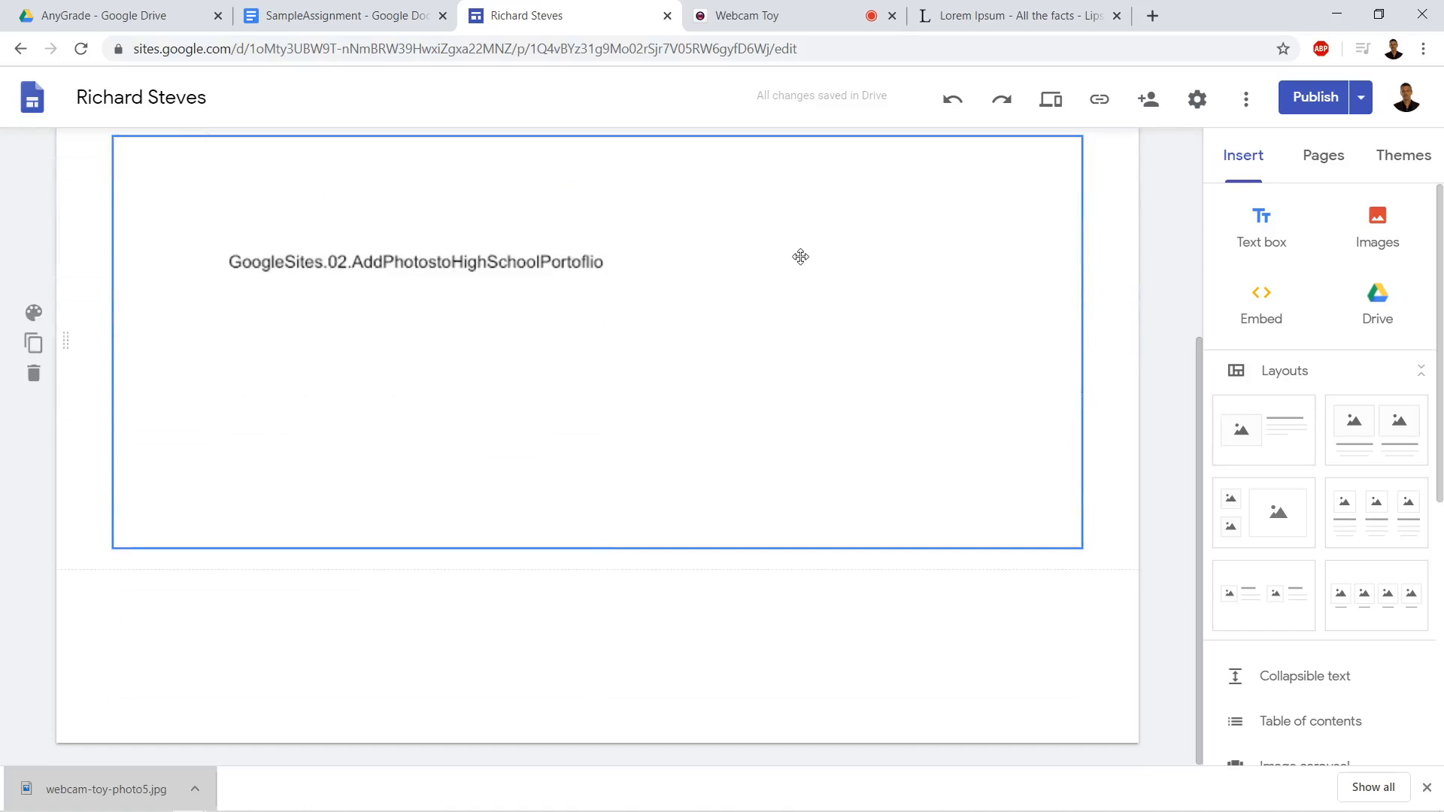
Bring the SampleAssignment document tab back on screen.
{"action": "left_click", "coordinate": [341, 16]}
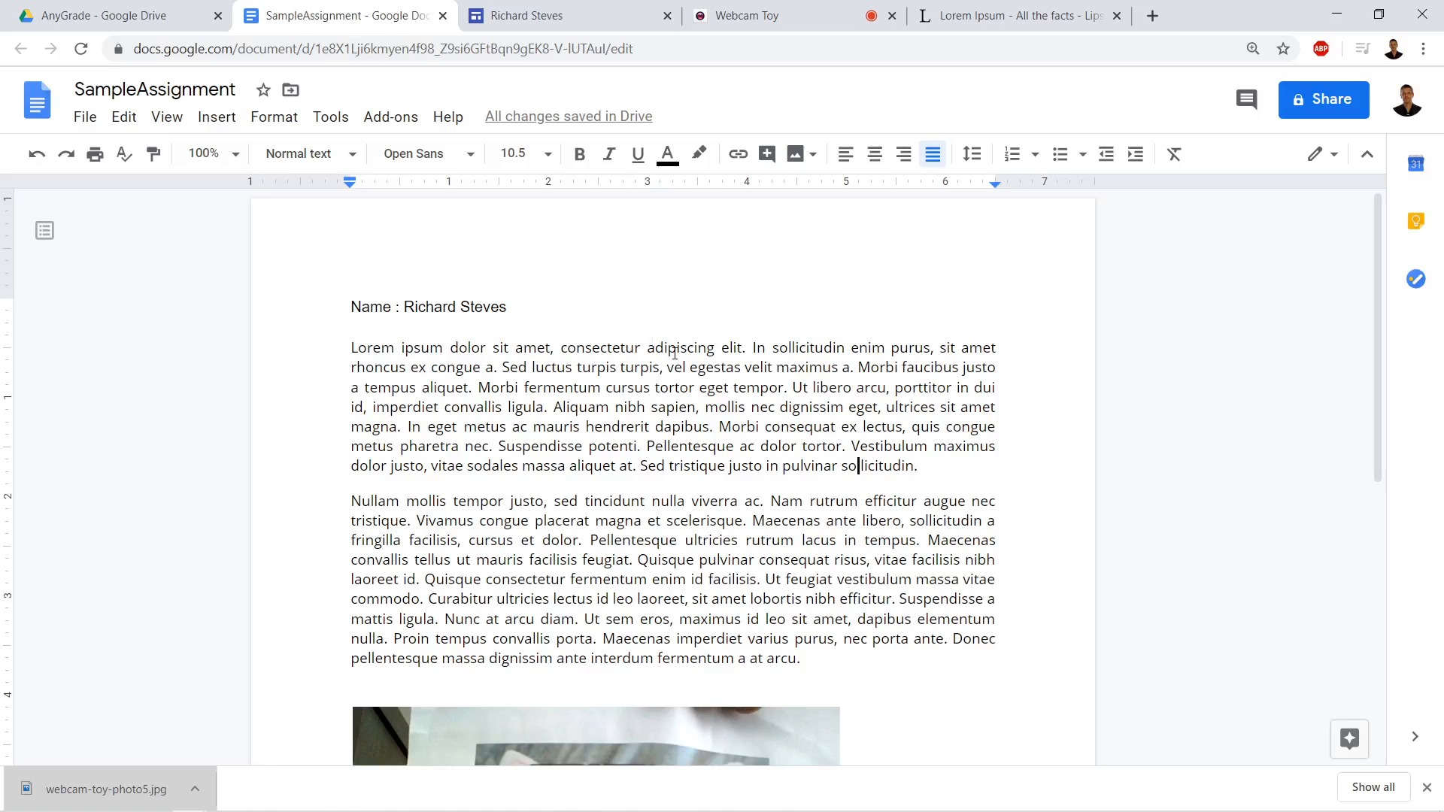
{"action": "mouse_move", "coordinate": [443, 72]}
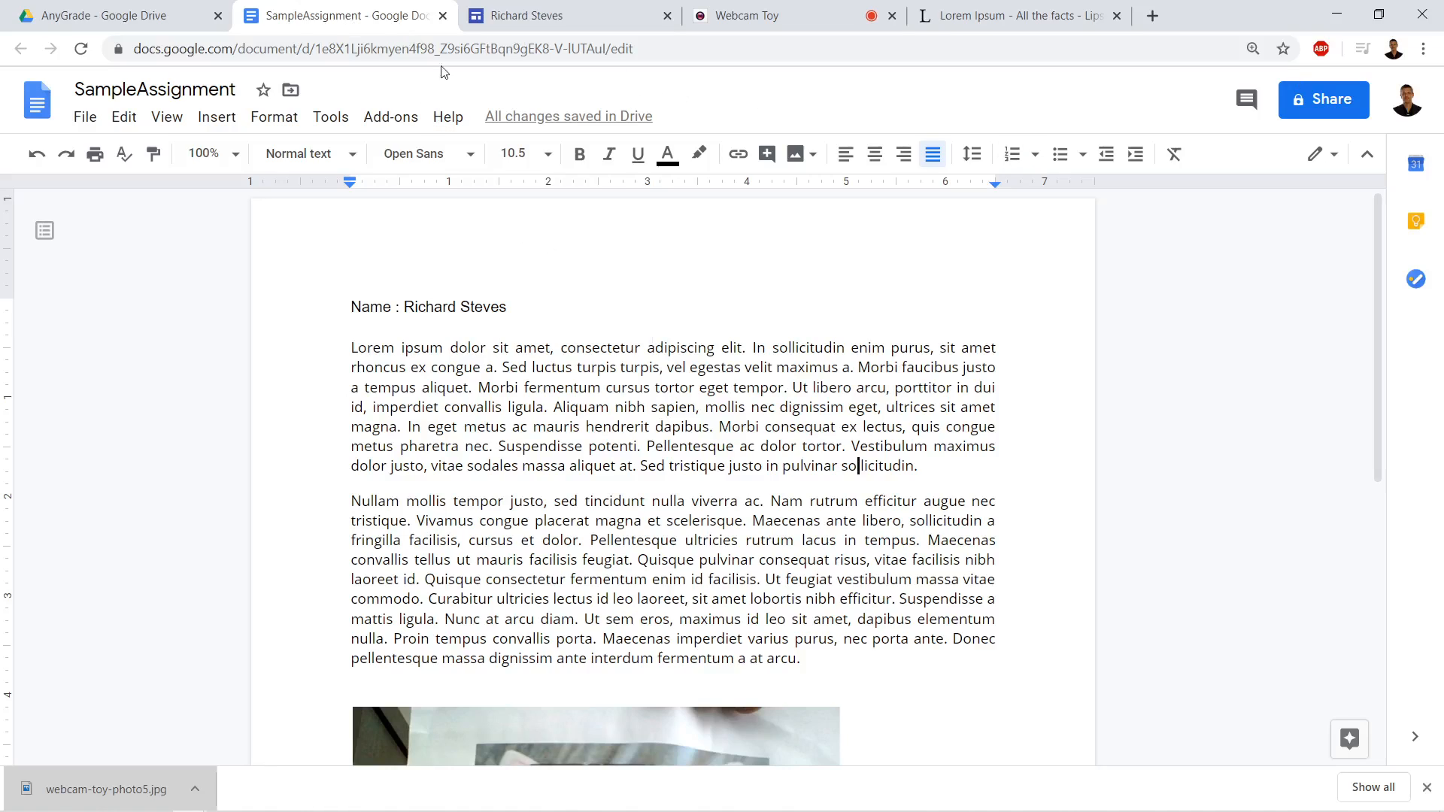
{"action": "mouse_move", "coordinate": [442, 115]}
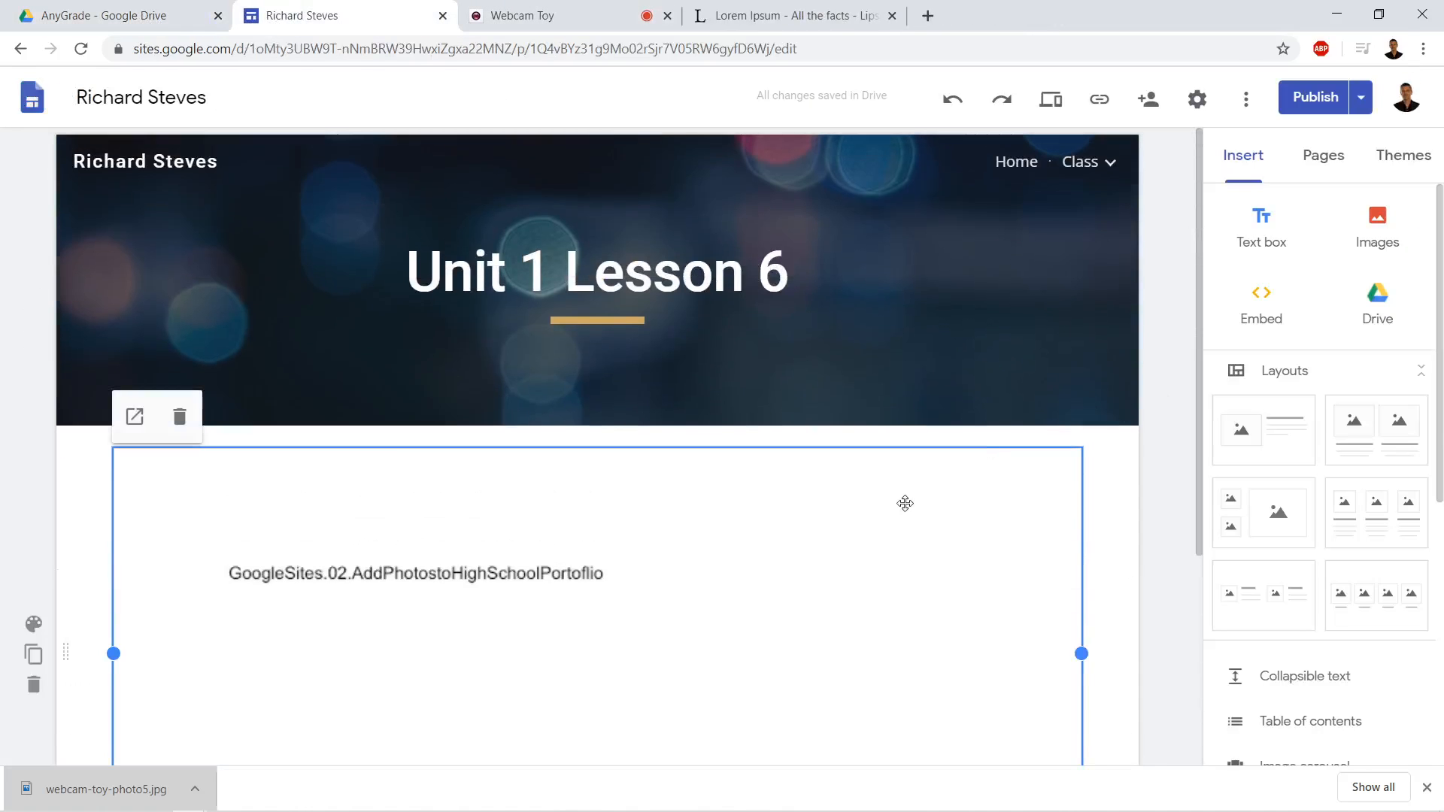
{"action": "mouse_move", "coordinate": [1316, 97]}
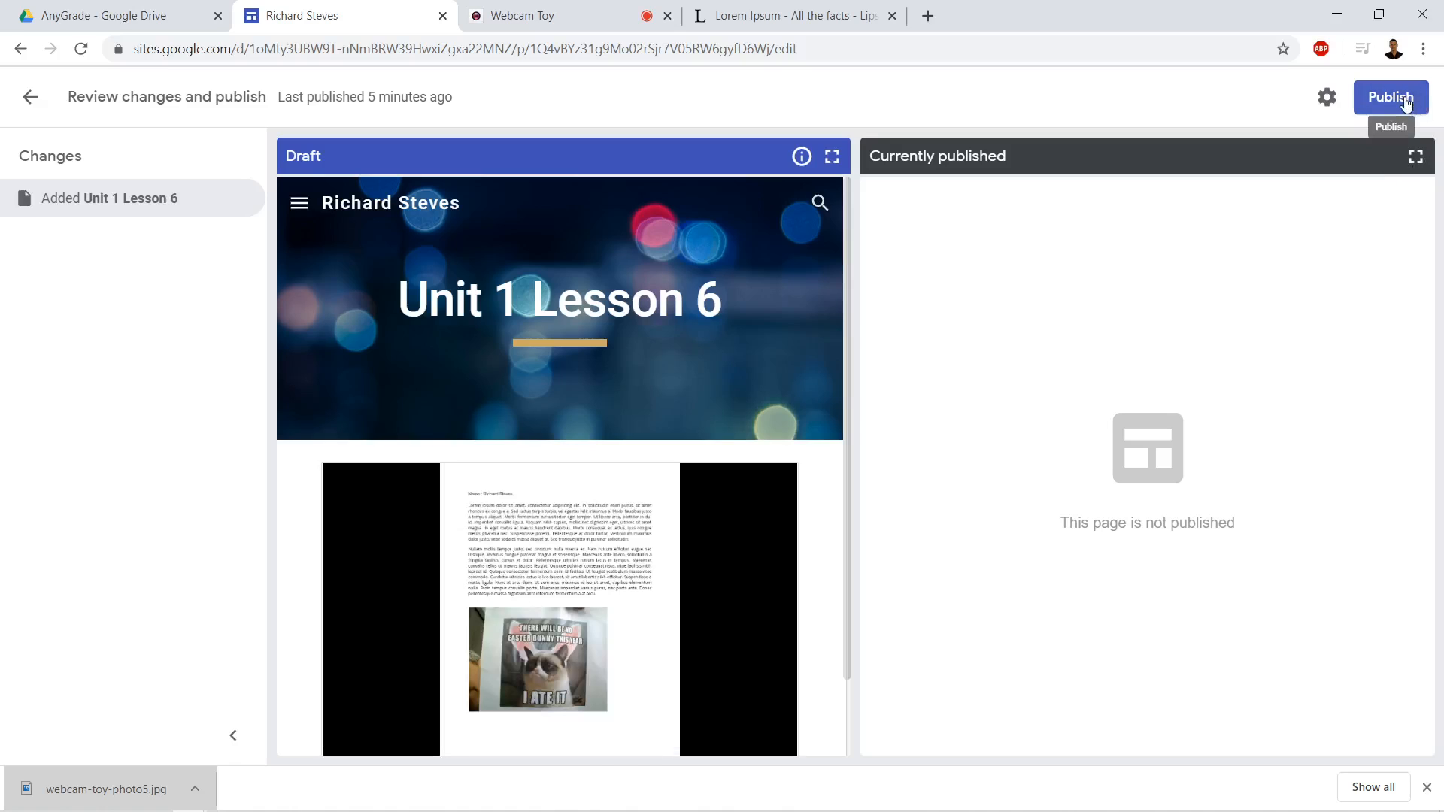
Publish the site, confirm the review, and view the live Unit 1 Lesson 6 page.
{"action": "left_click", "coordinate": [1391, 97]}
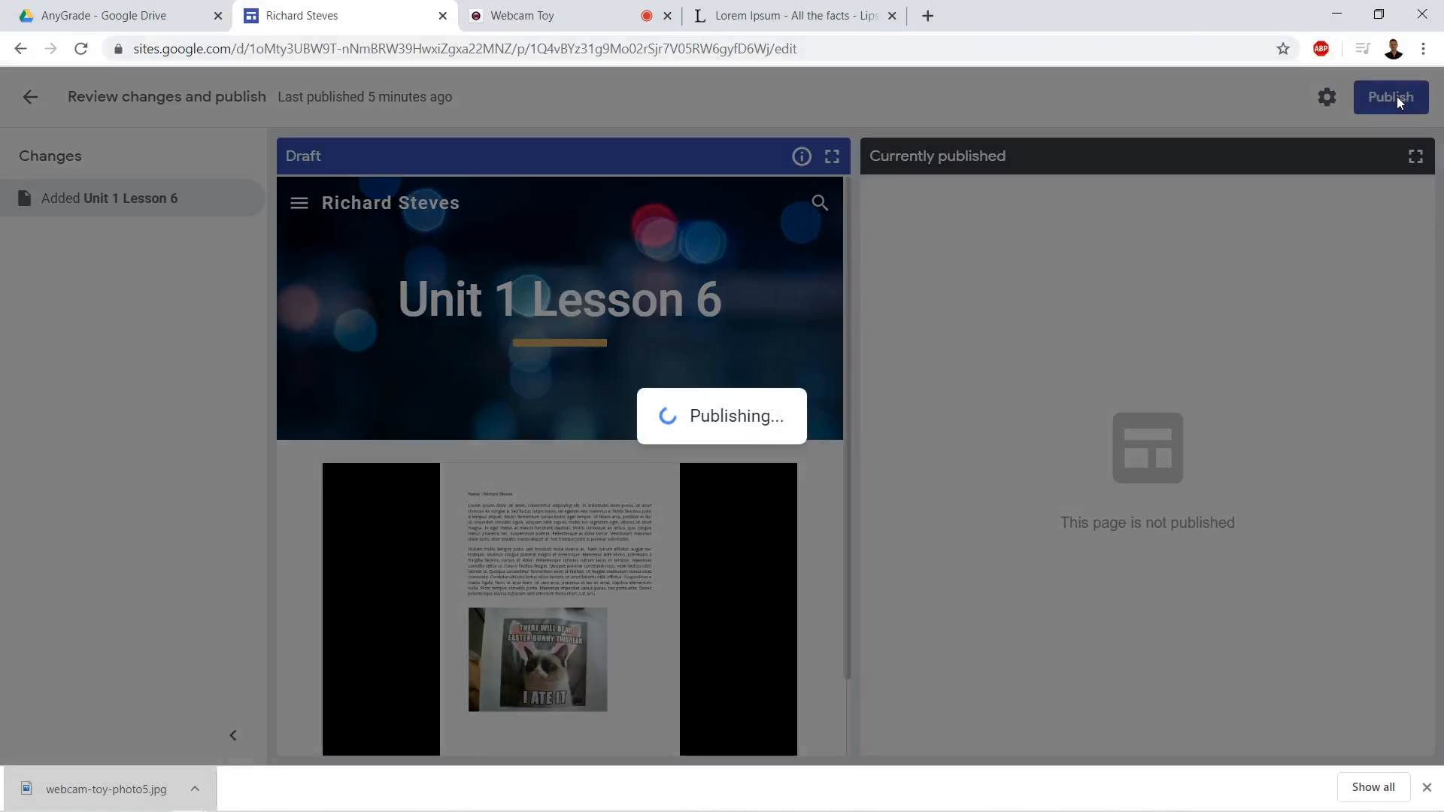
{"action": "left_click", "coordinate": [1390, 97]}
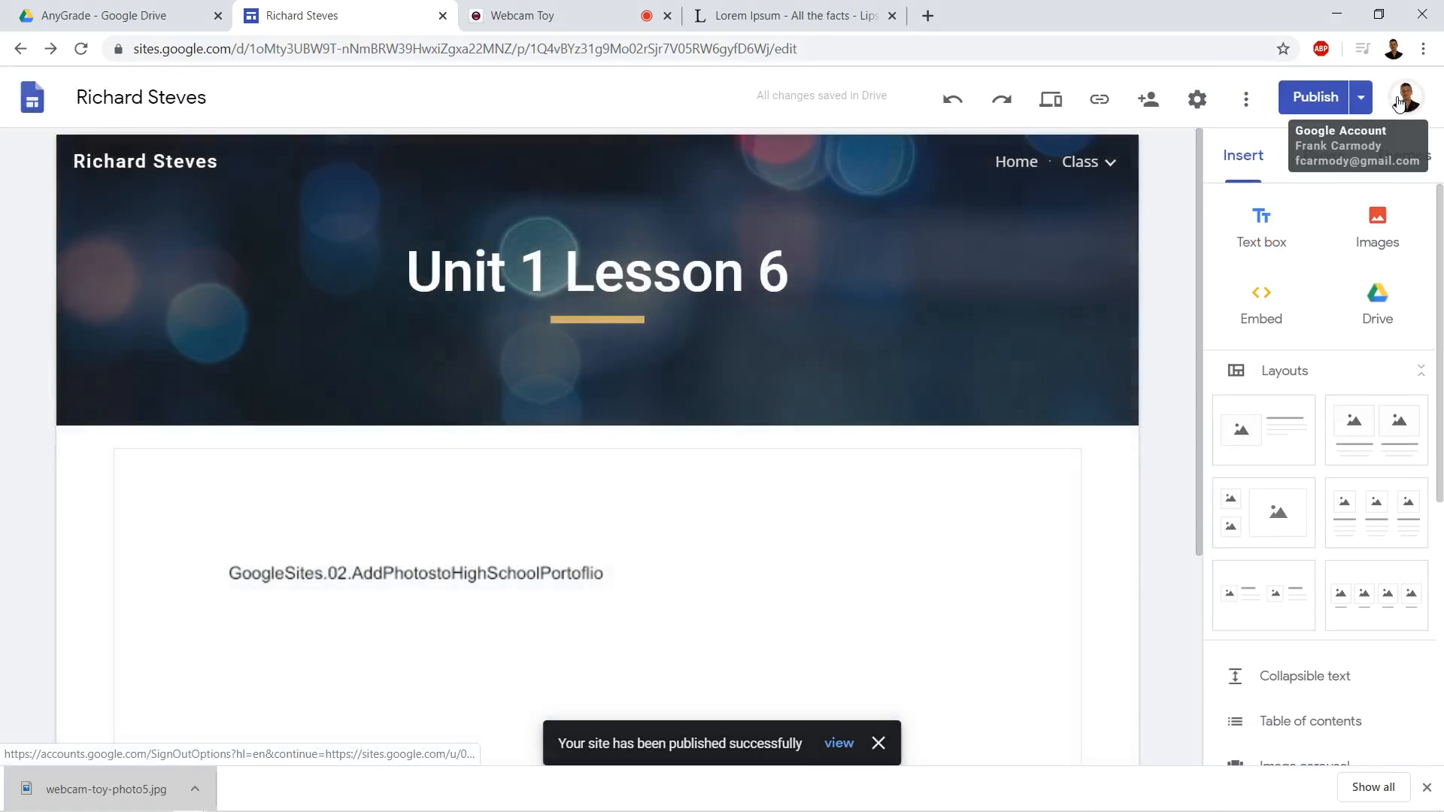
{"action": "mouse_move", "coordinate": [1359, 97]}
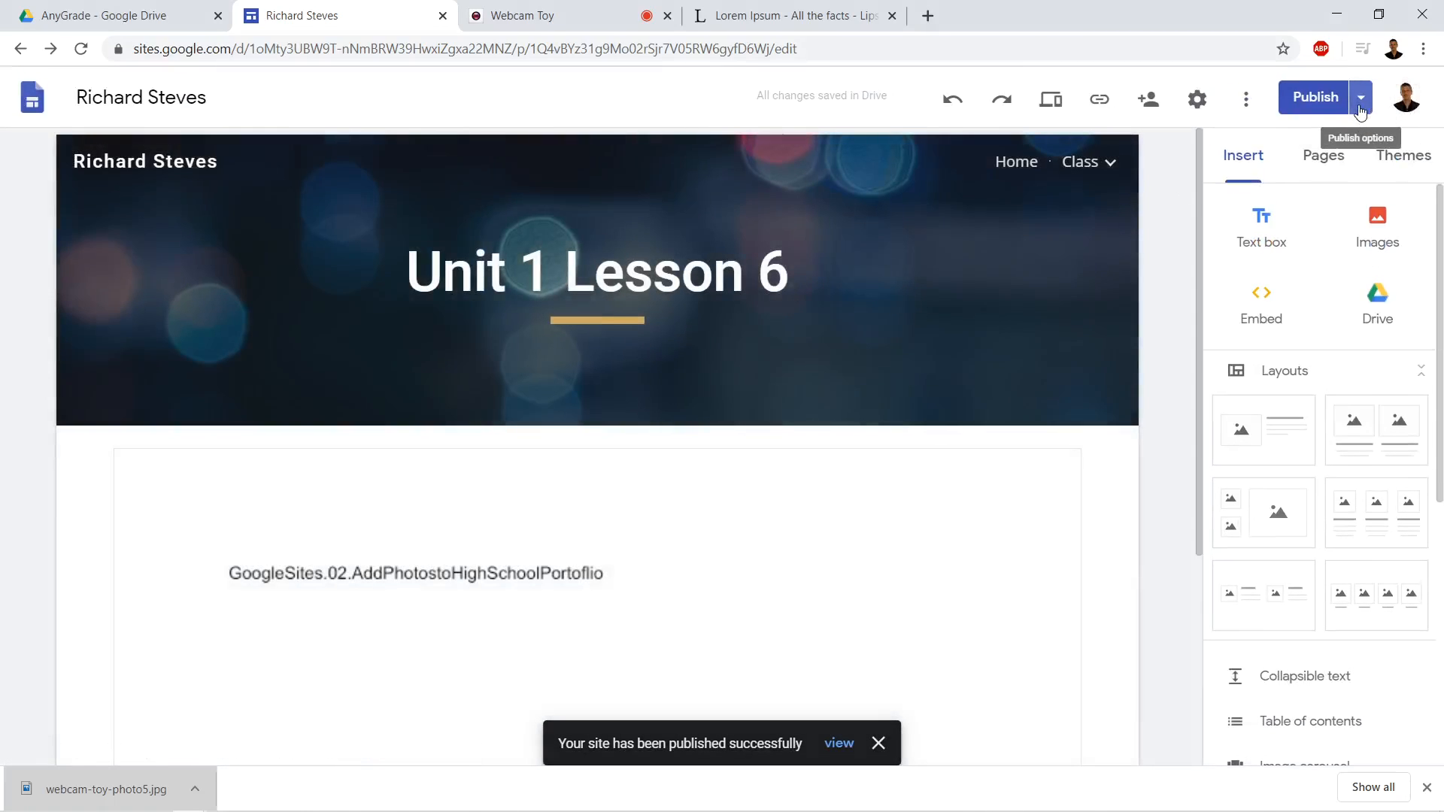
{"action": "left_click", "coordinate": [1361, 98]}
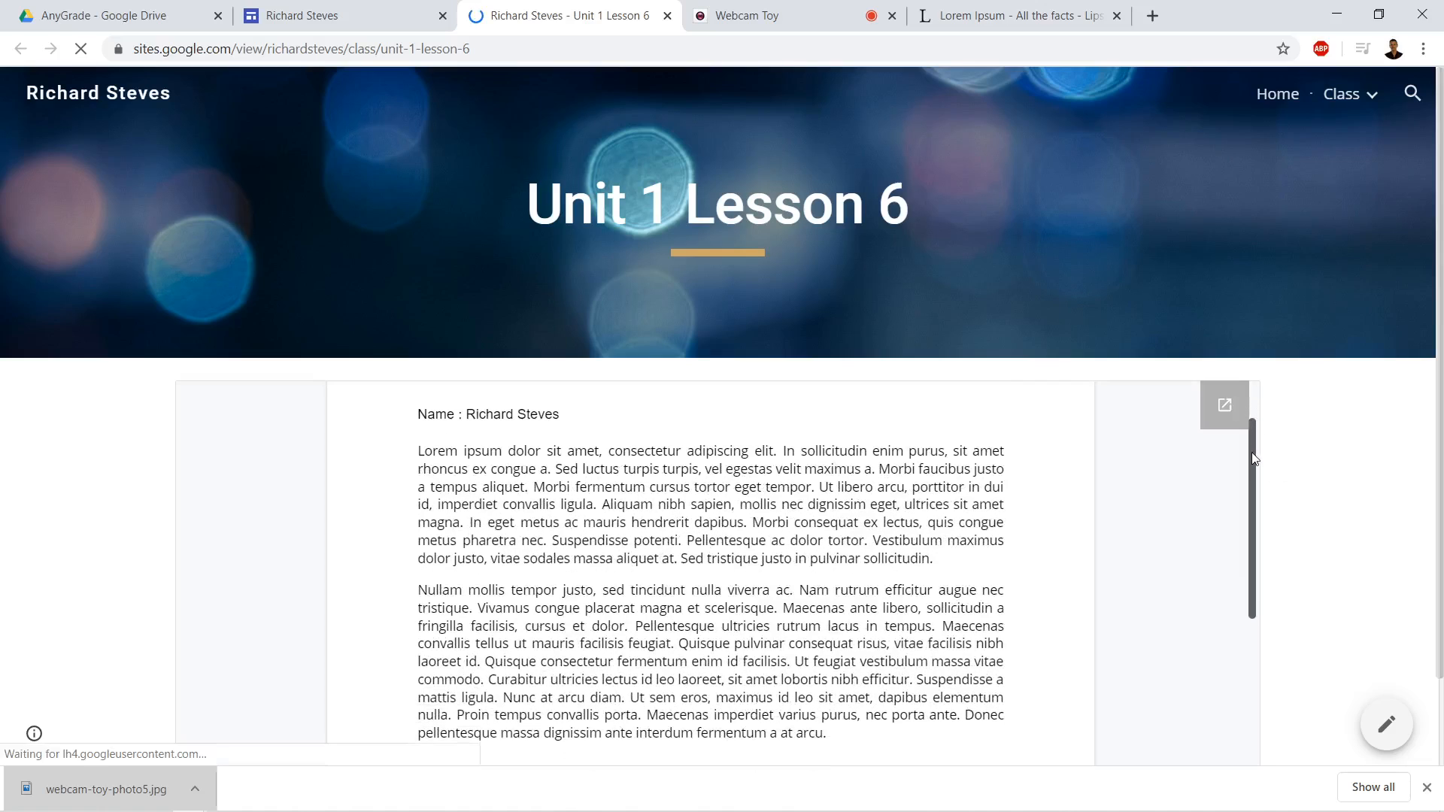
{"action": "scroll", "scroll_direction": "down", "scroll_amount": 3}
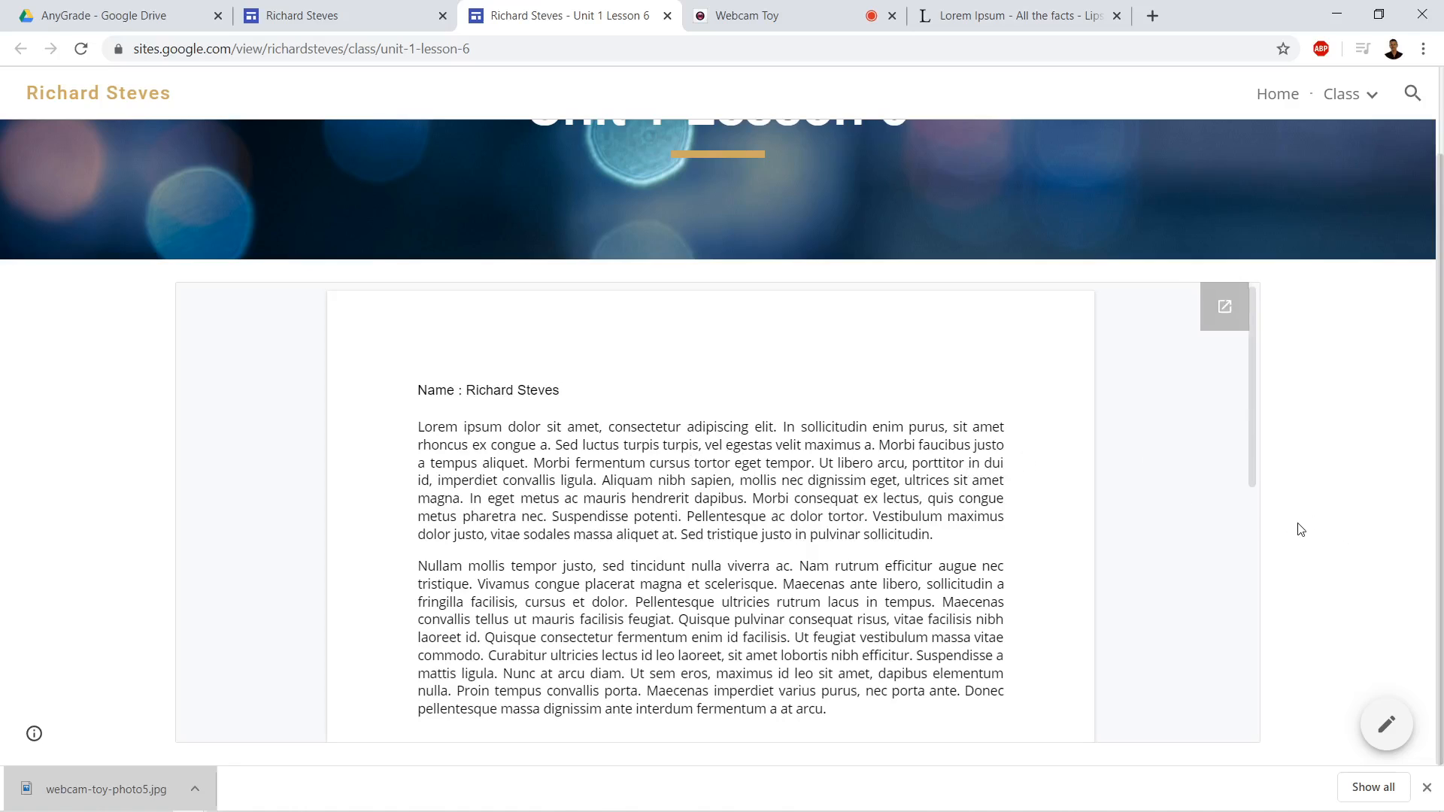
{"action": "mouse_move", "coordinate": [1027, 271]}
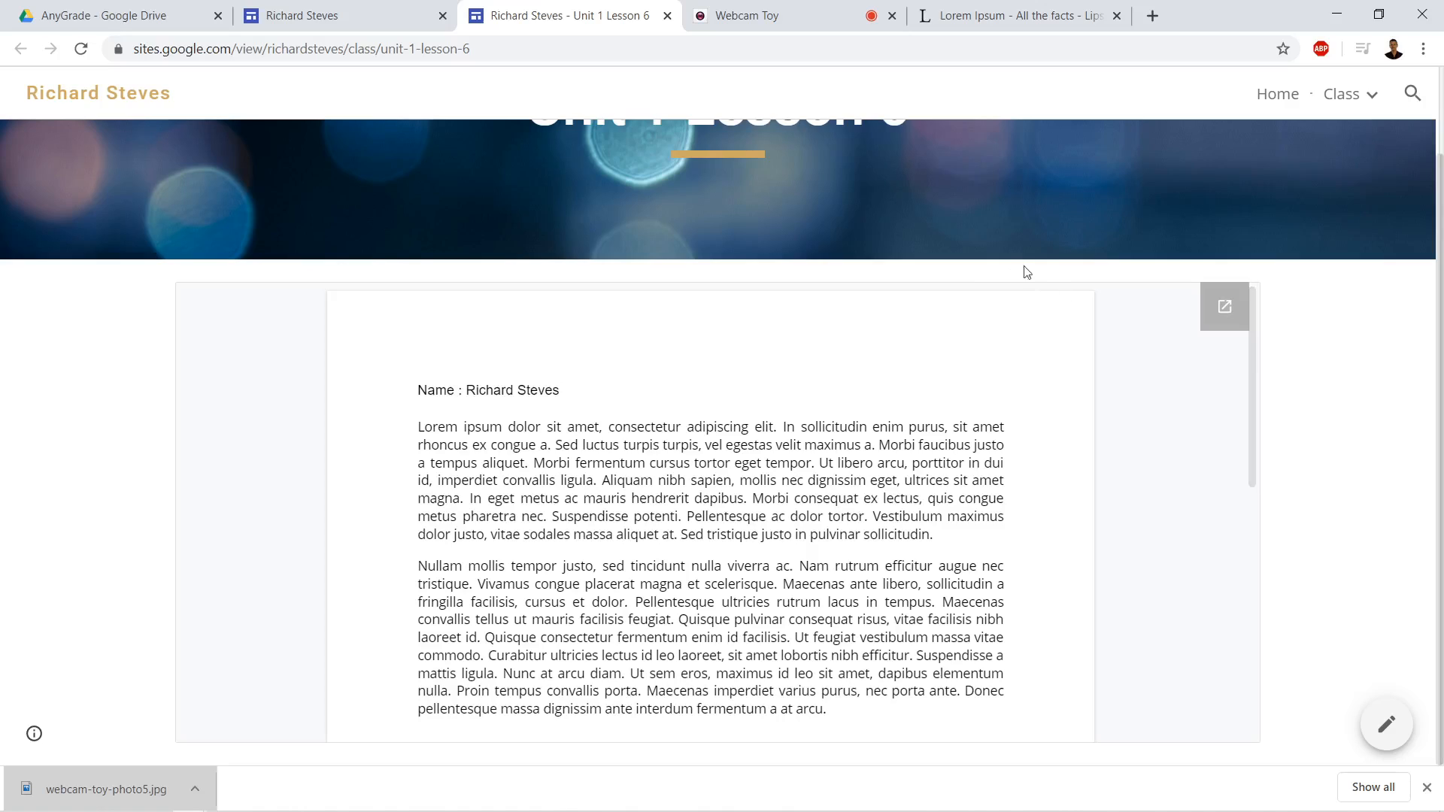
{"action": "mouse_move", "coordinate": [802, 333]}
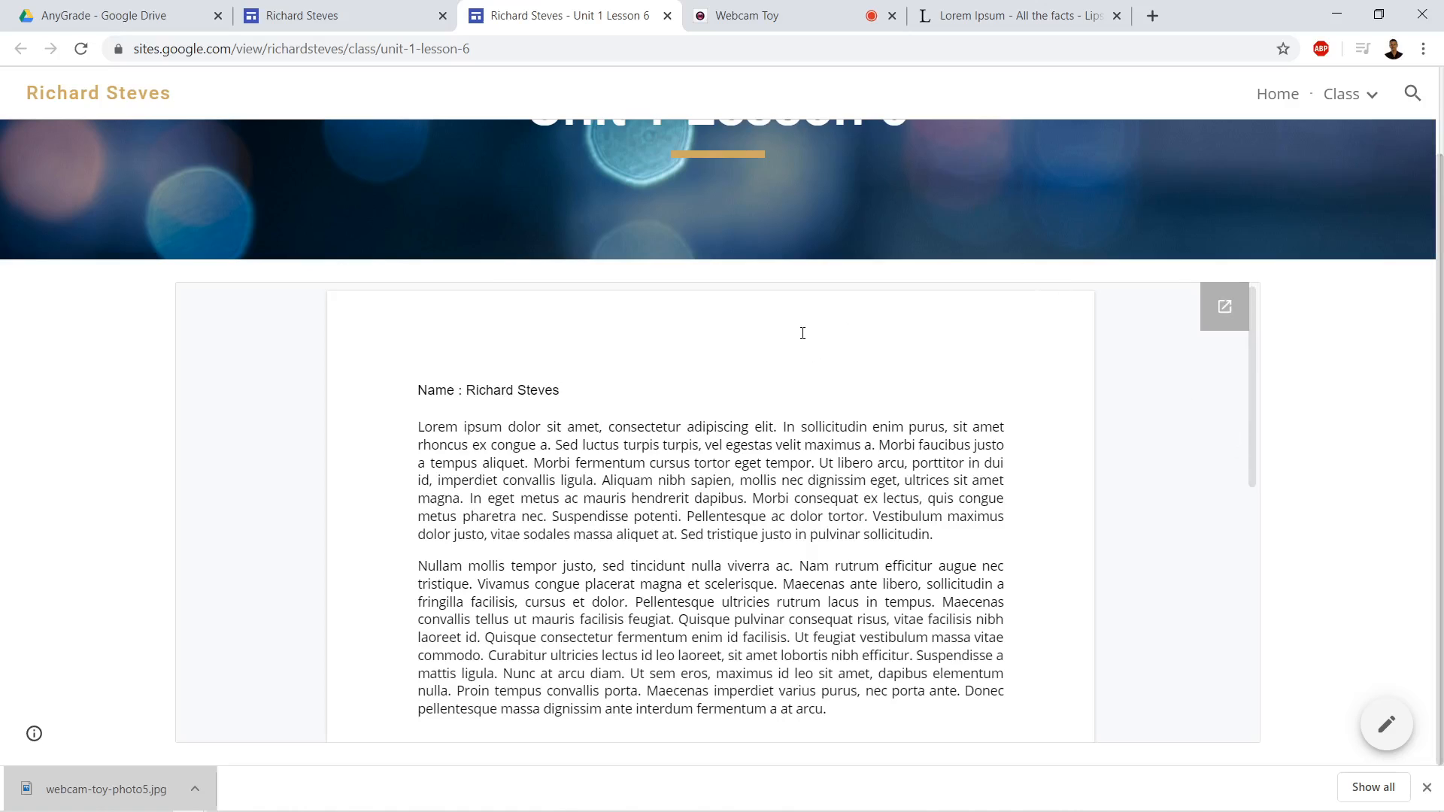